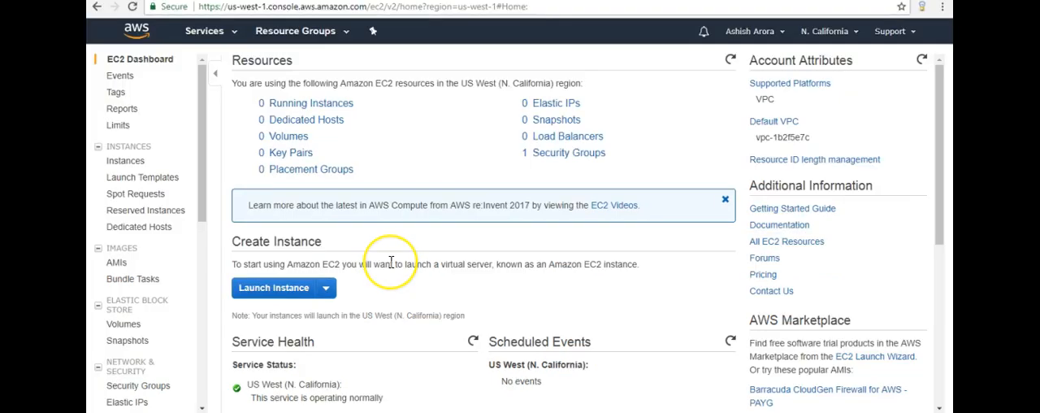
pyautogui.moveTo(390, 262)
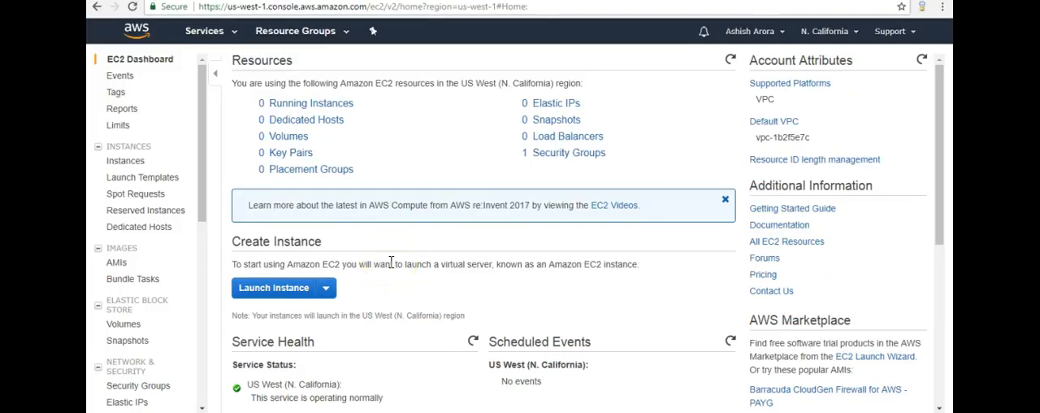
pyautogui.moveTo(391, 262)
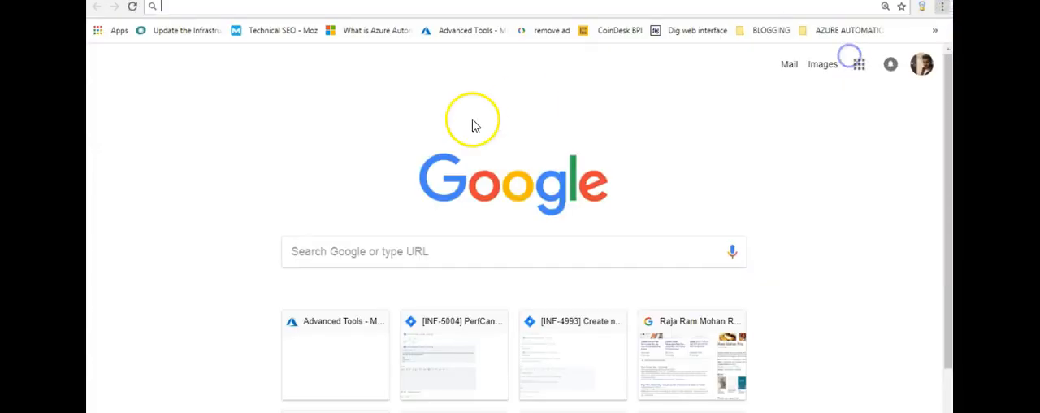
# Go to google.com, search 'aws console sign up', and open the Amazon Web Services Free ad.
pyautogui.write('google')
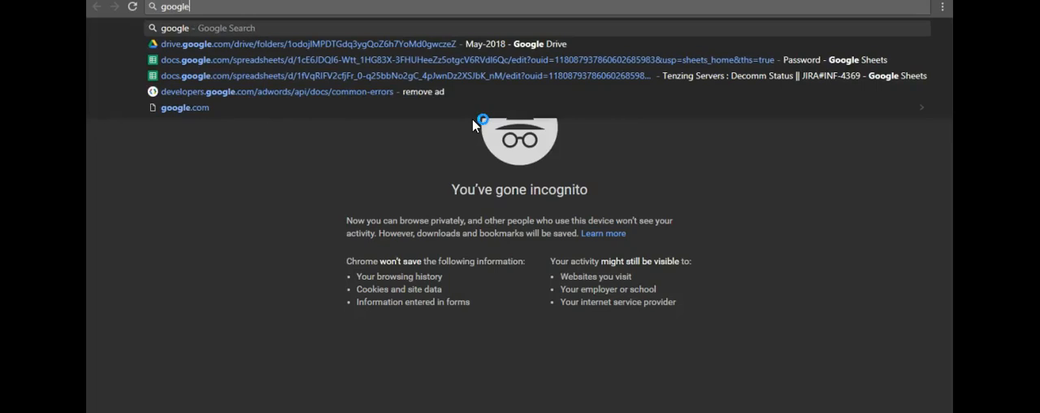
pyautogui.click(184, 107)
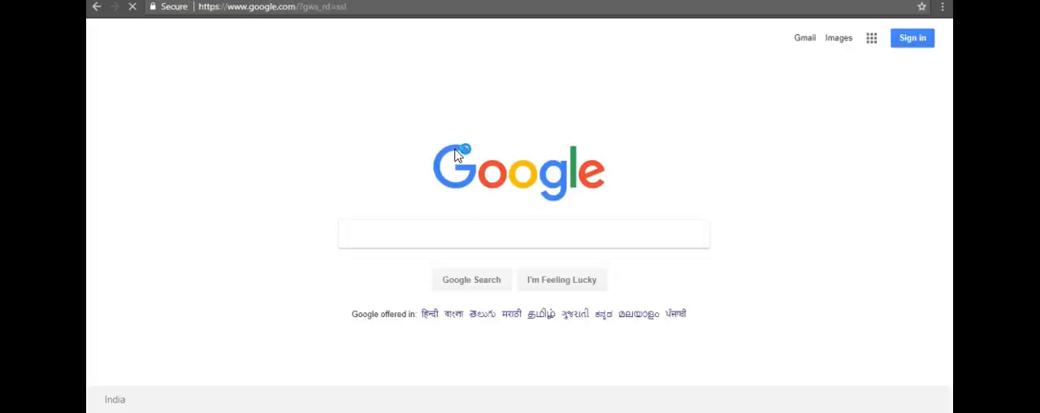
pyautogui.click(524, 234)
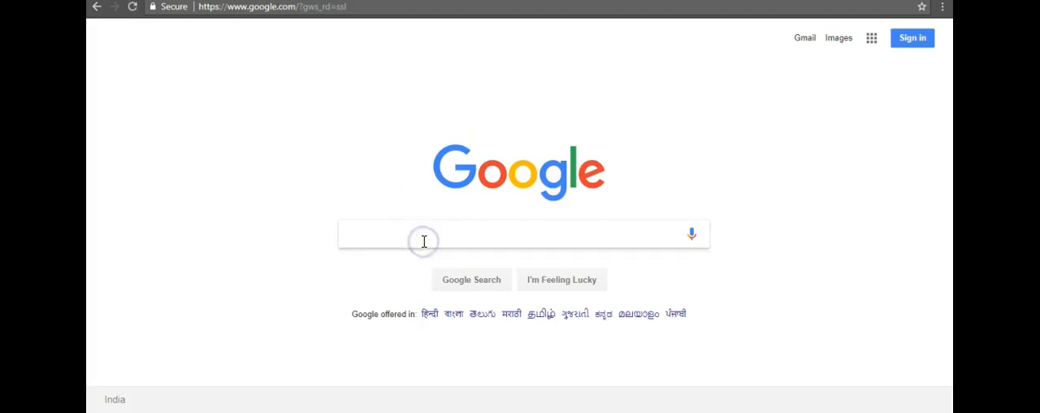
pyautogui.write('aws console')
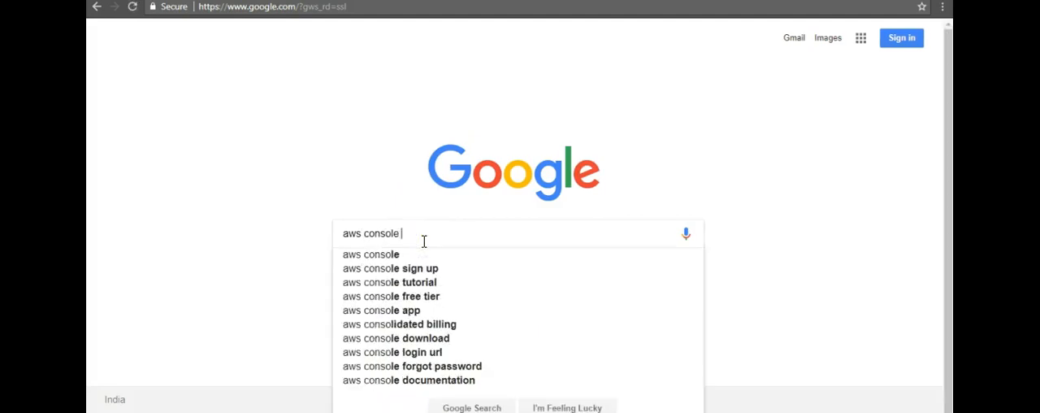
pyautogui.click(389, 268)
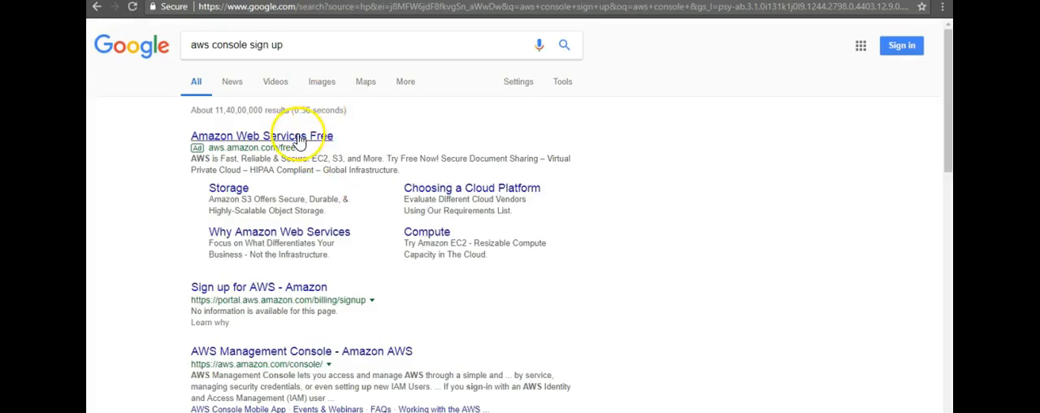
pyautogui.click(262, 135)
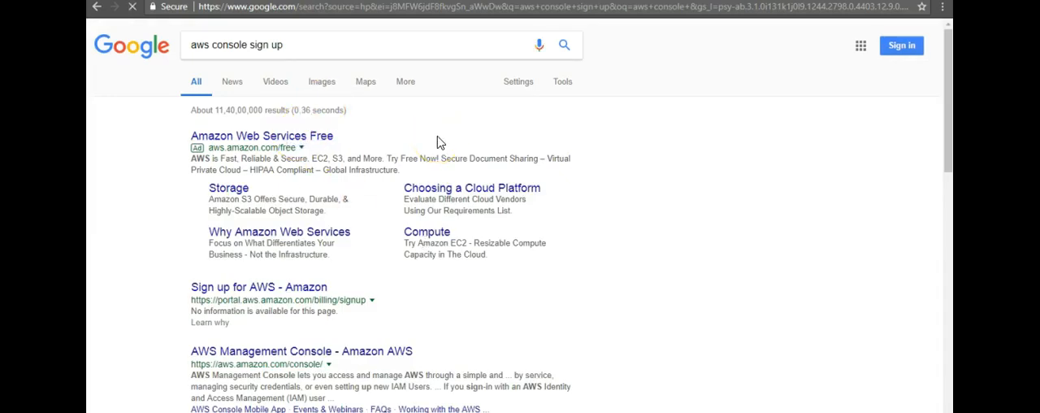
pyautogui.click(262, 136)
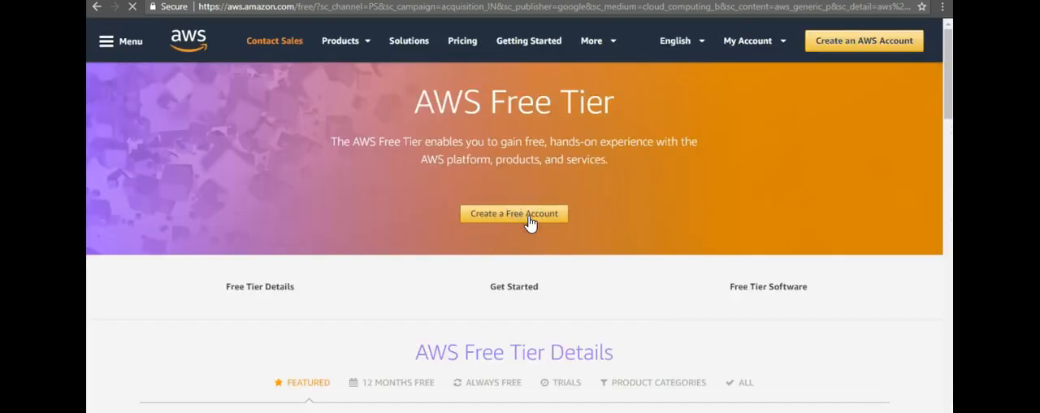
# Open the Create an AWS account form and highlight EC2 and S3 in the offer text.
pyautogui.click(514, 213)
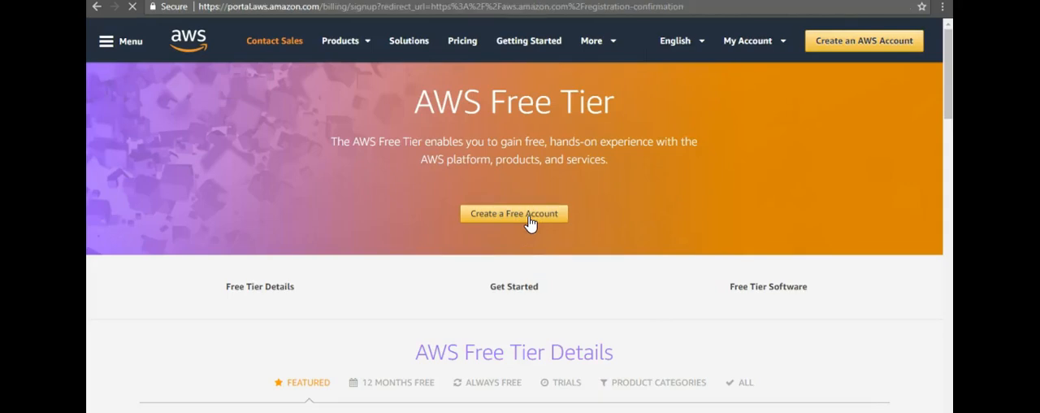
pyautogui.click(514, 213)
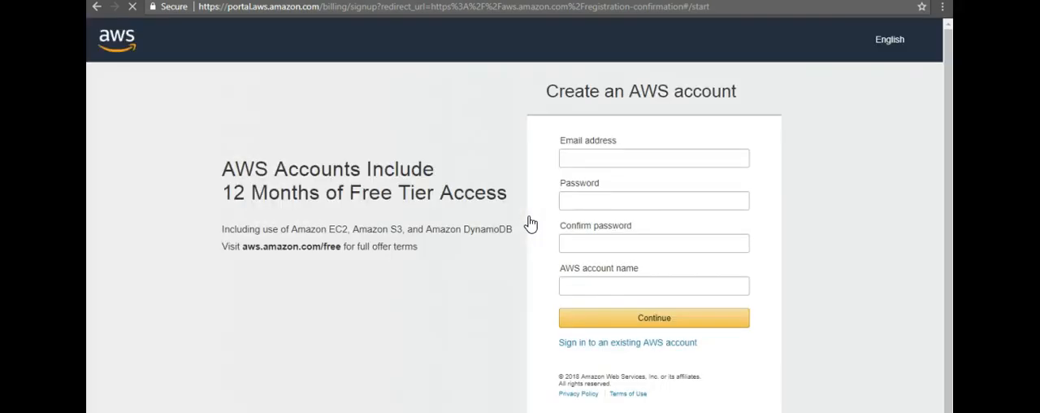
pyautogui.click(654, 159)
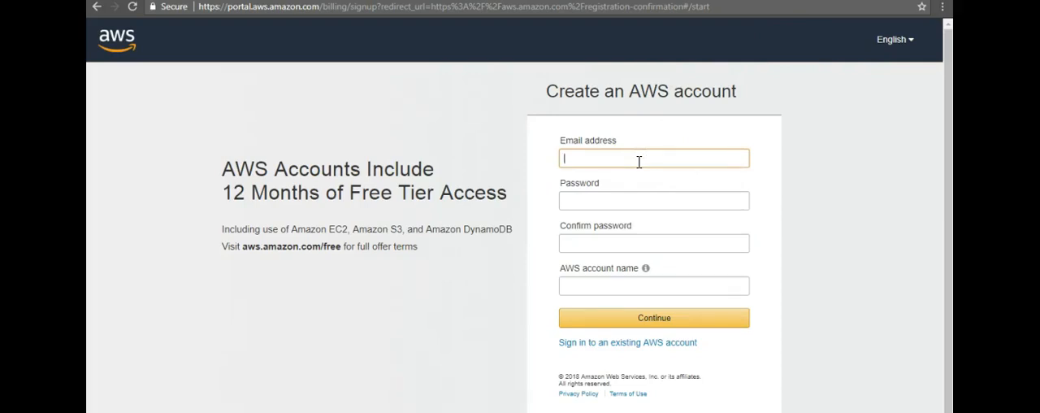
pyautogui.moveTo(317, 169)
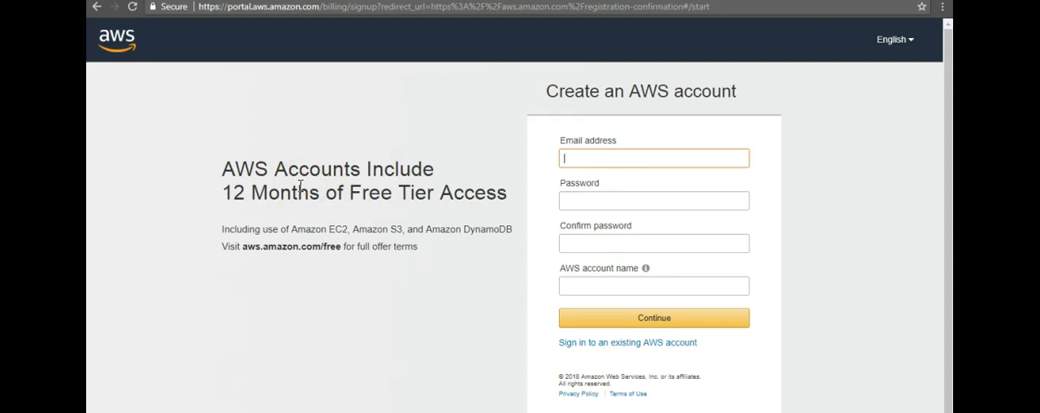
pyautogui.moveTo(289, 236)
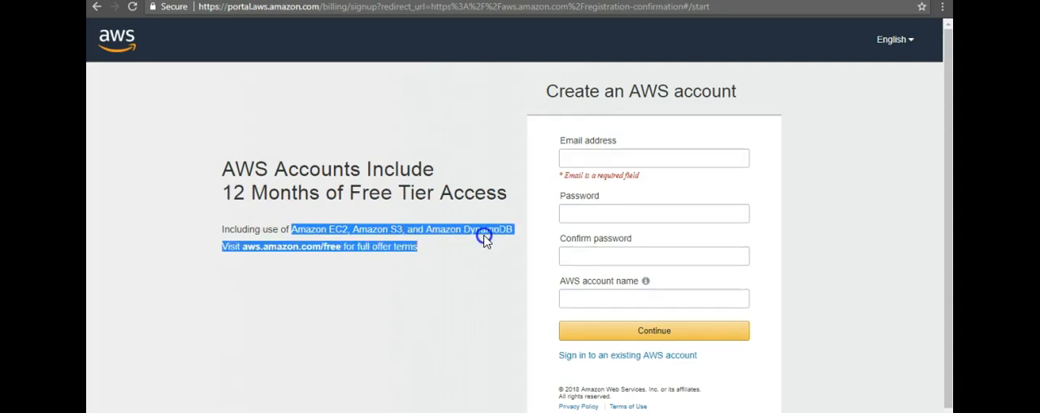
pyautogui.moveTo(485, 242)
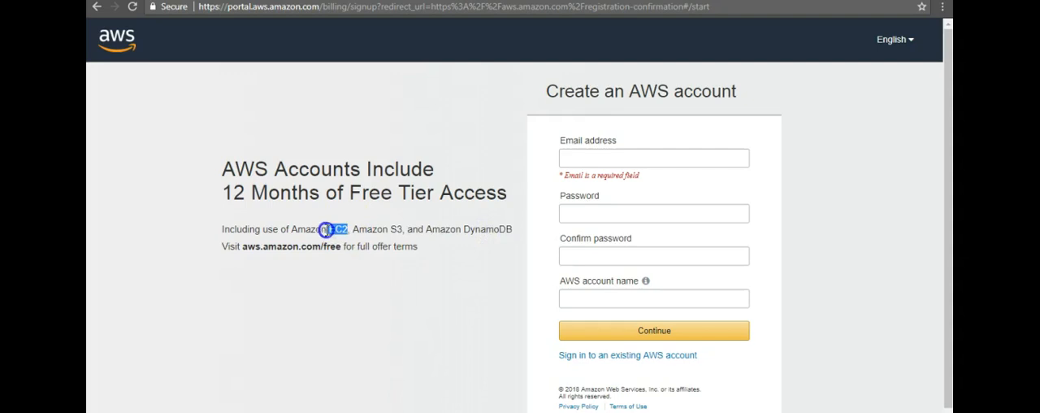
pyautogui.doubleClick(317, 229)
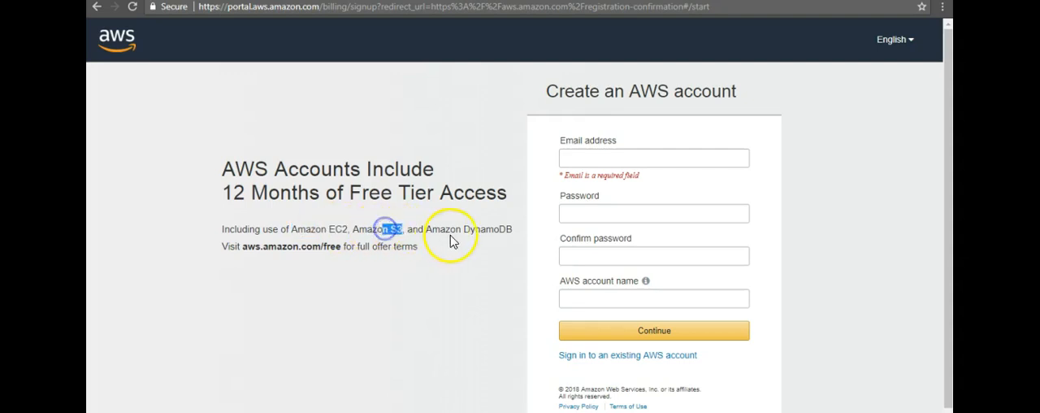
pyautogui.doubleClick(488, 228)
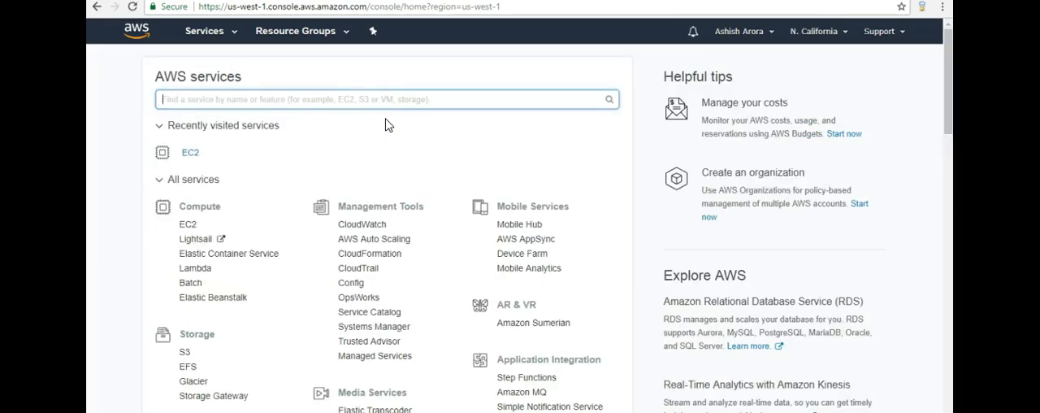
pyautogui.moveTo(358, 161)
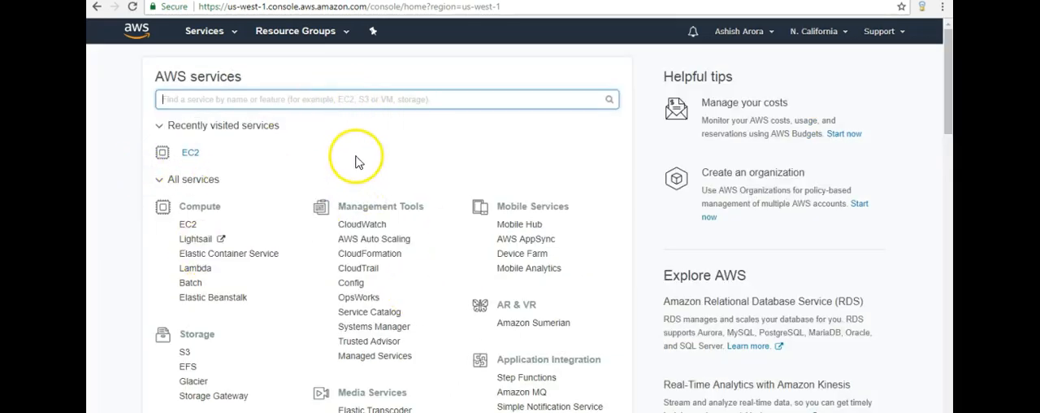
# Search AWS services for 'ec2' and open the EC2 Dashboard.
pyautogui.write('ec')
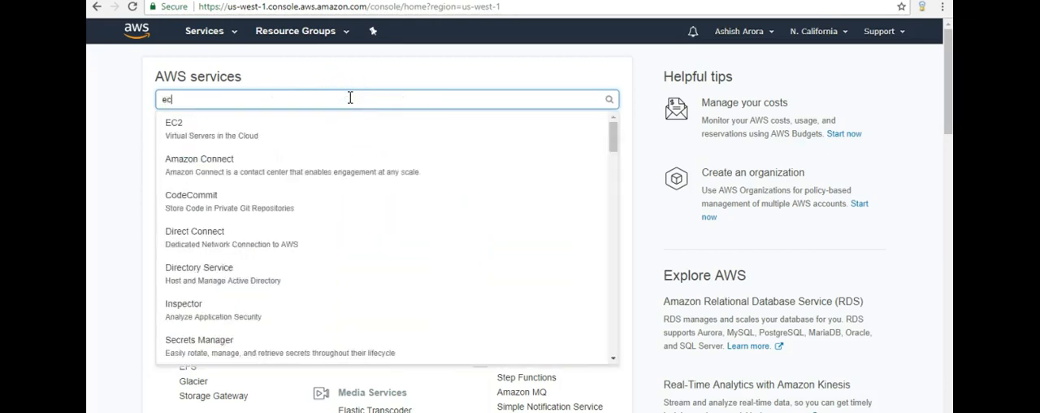
pyautogui.write('2')
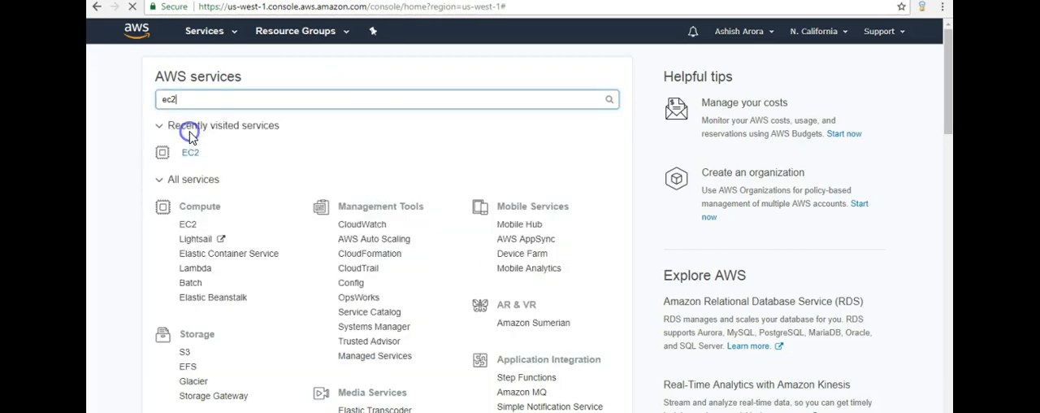
pyautogui.click(190, 153)
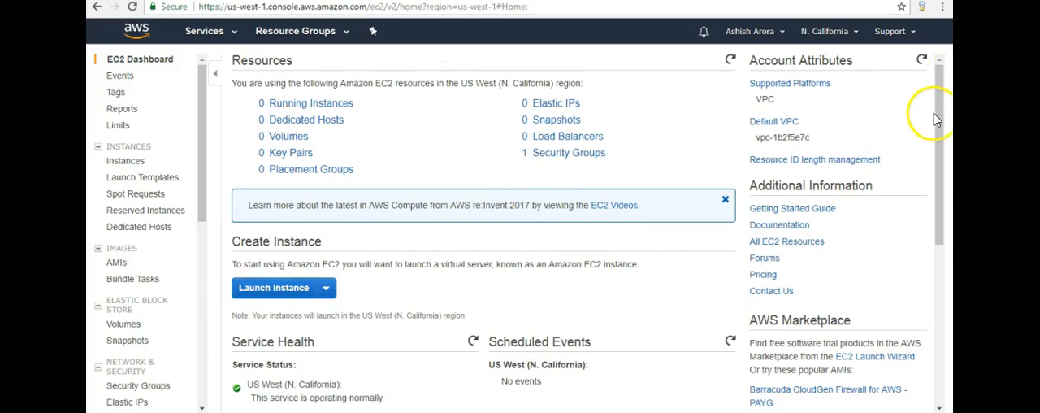
pyautogui.moveTo(936, 120)
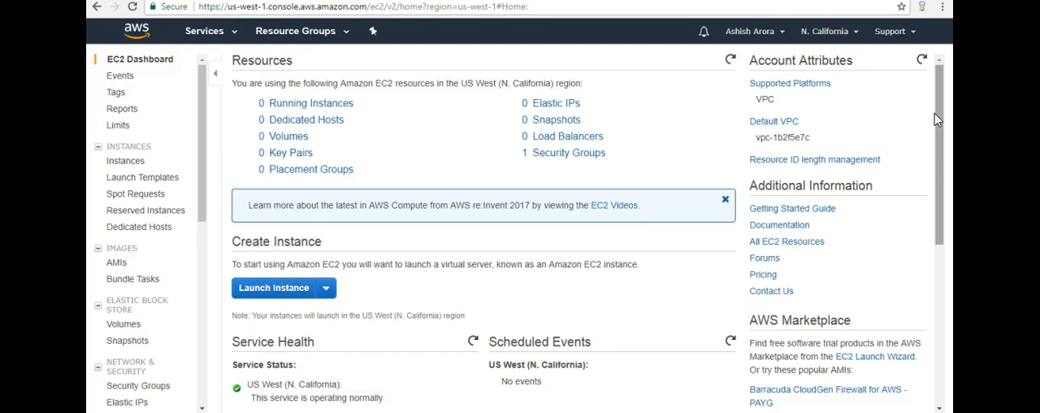
pyautogui.moveTo(307, 261)
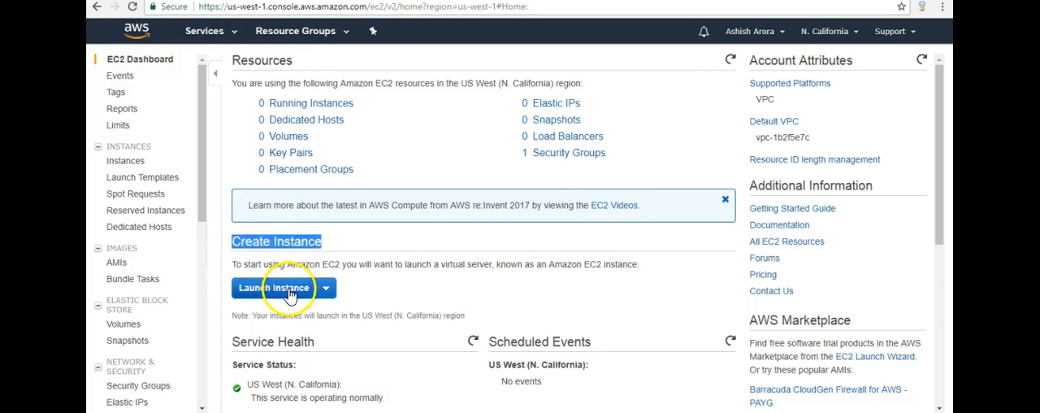
# Choose Launch Instance from the Launch Instance dropdown to reach Step 1: Choose an AMI.
pyautogui.click(326, 288)
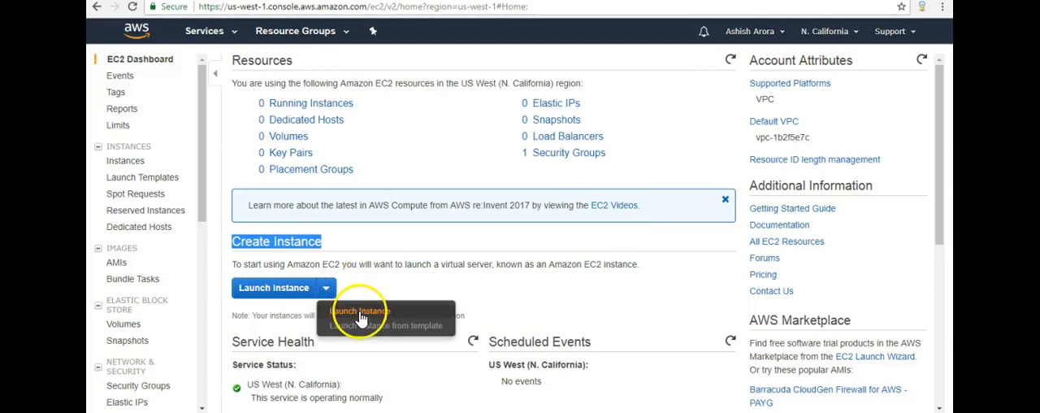
pyautogui.click(361, 312)
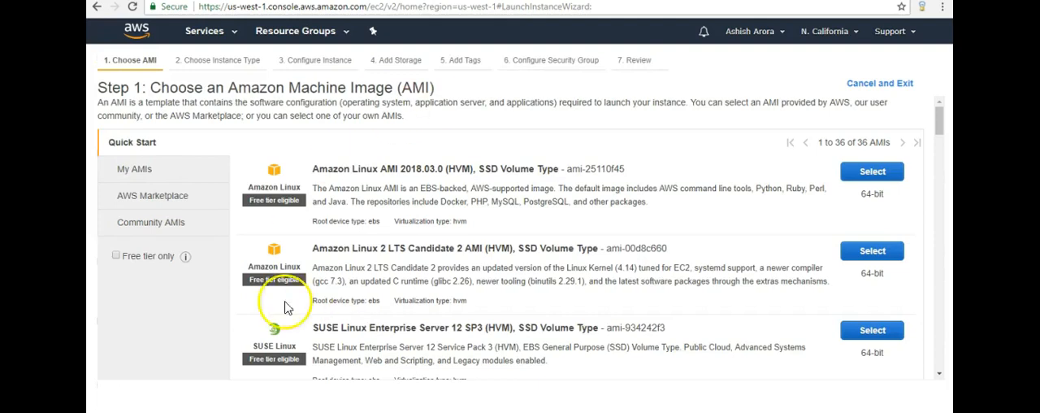
pyautogui.moveTo(516, 166)
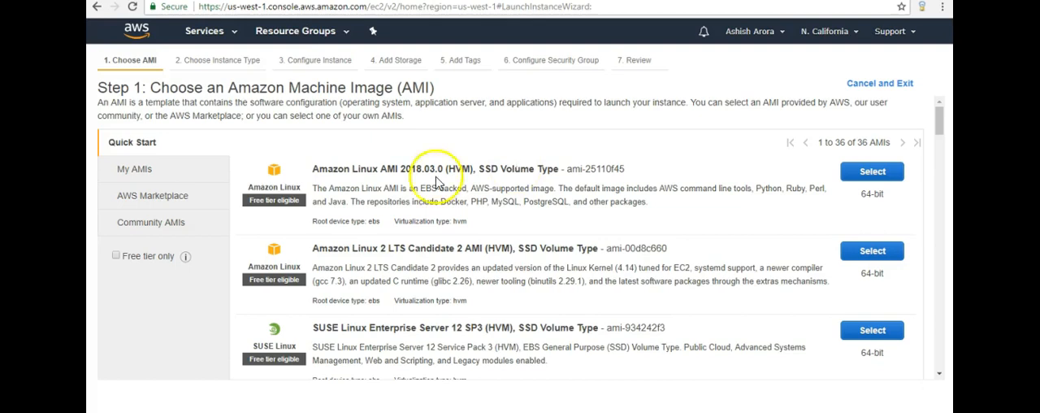
pyautogui.moveTo(260, 195)
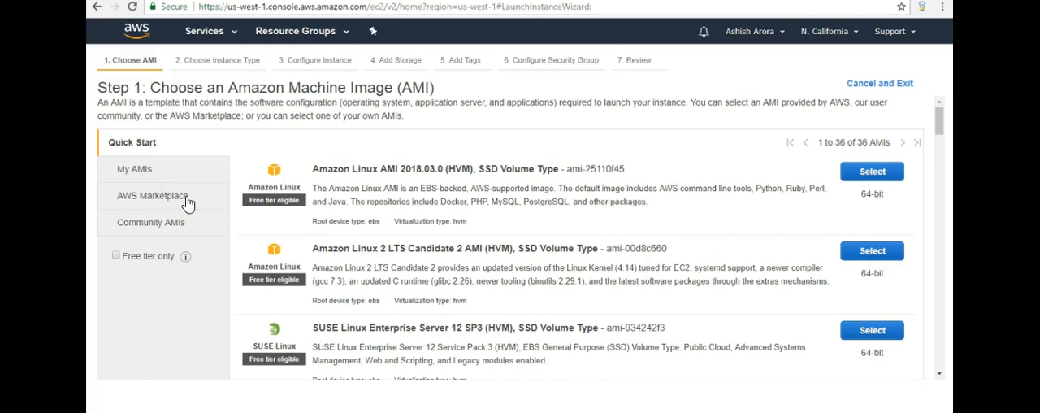
# Search AWS Marketplace images for 'windows' and browse the results.
pyautogui.click(150, 195)
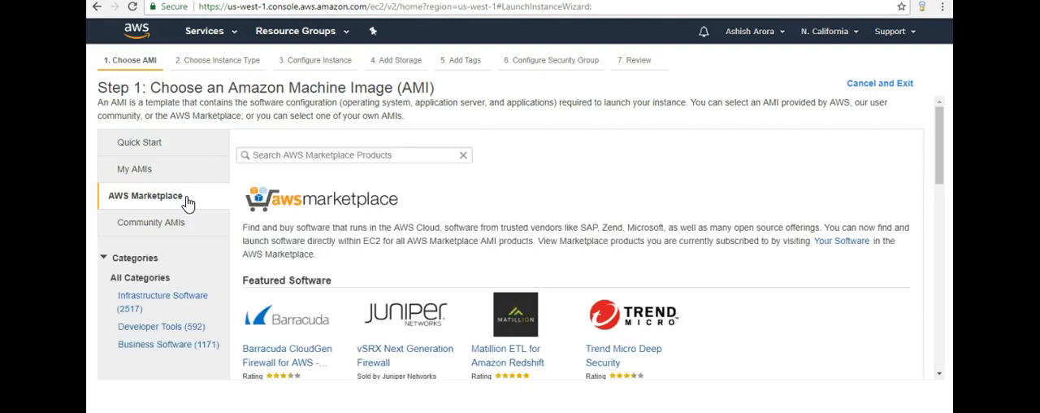
pyautogui.click(376, 154)
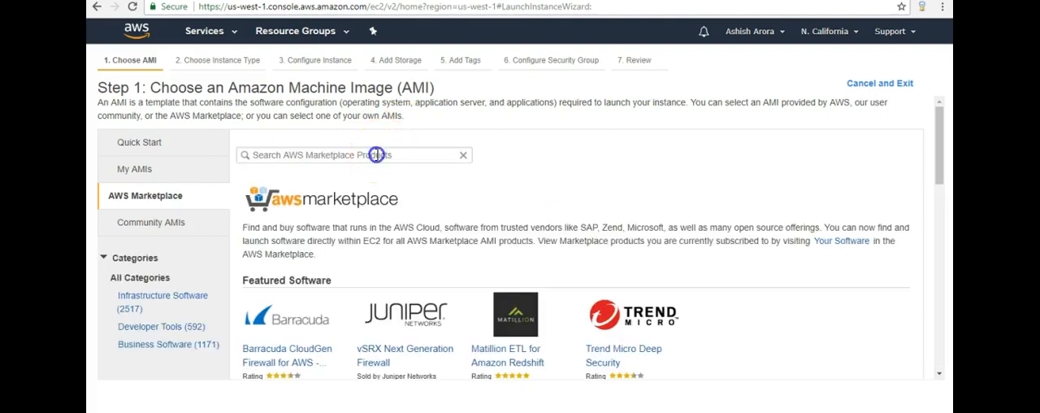
pyautogui.write('windows')
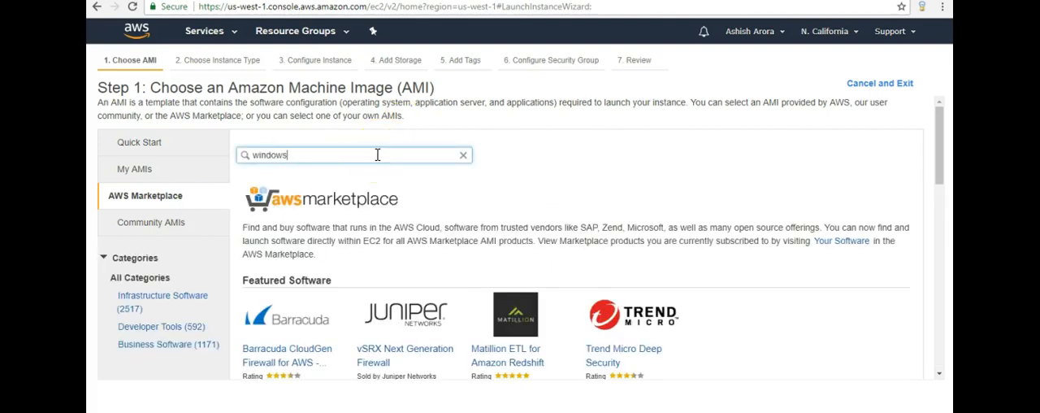
pyautogui.press('Return')
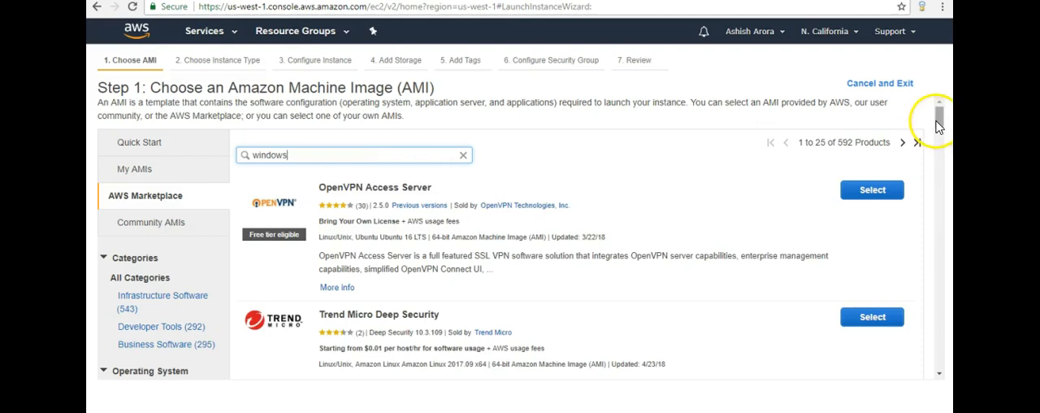
pyautogui.scroll(-3)
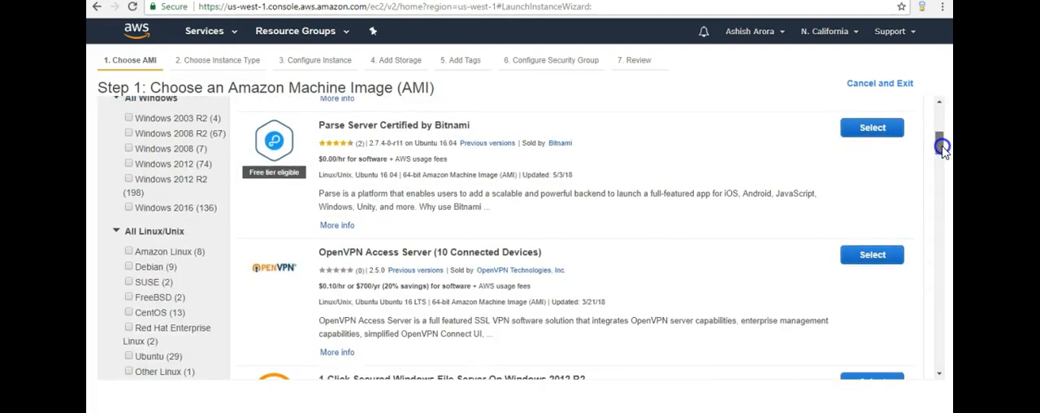
pyautogui.scroll(-3)
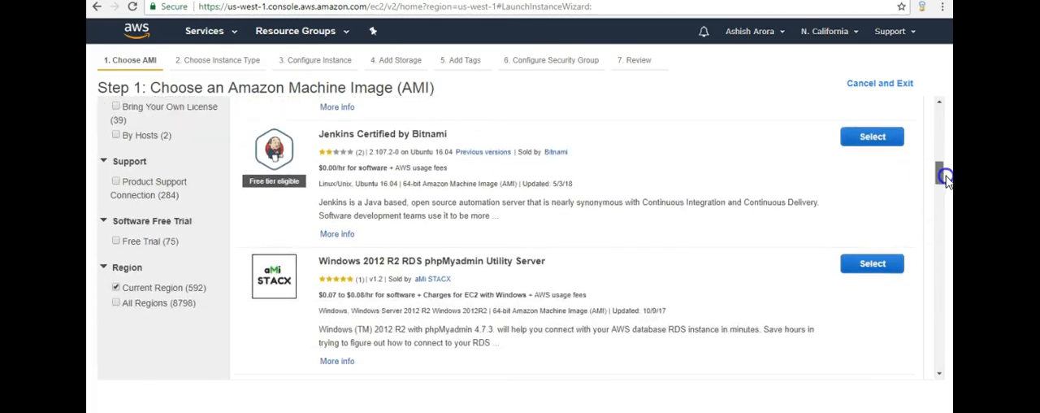
pyautogui.scroll(-3)
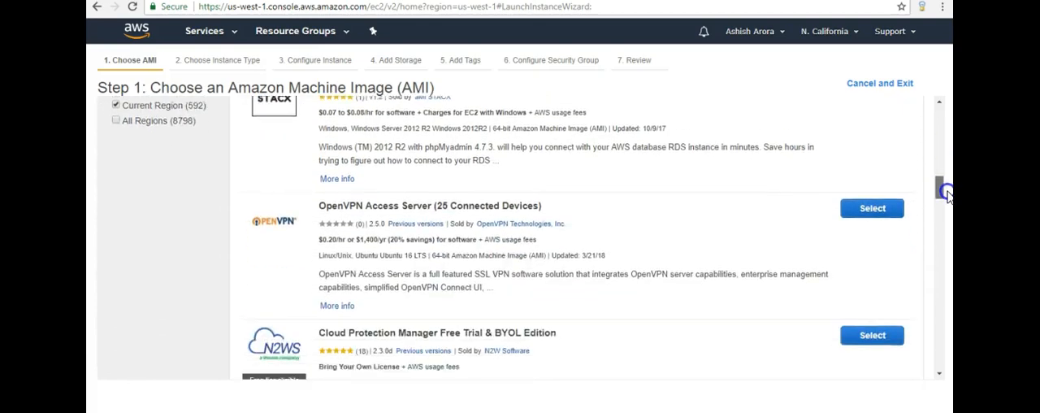
pyautogui.scroll(3)
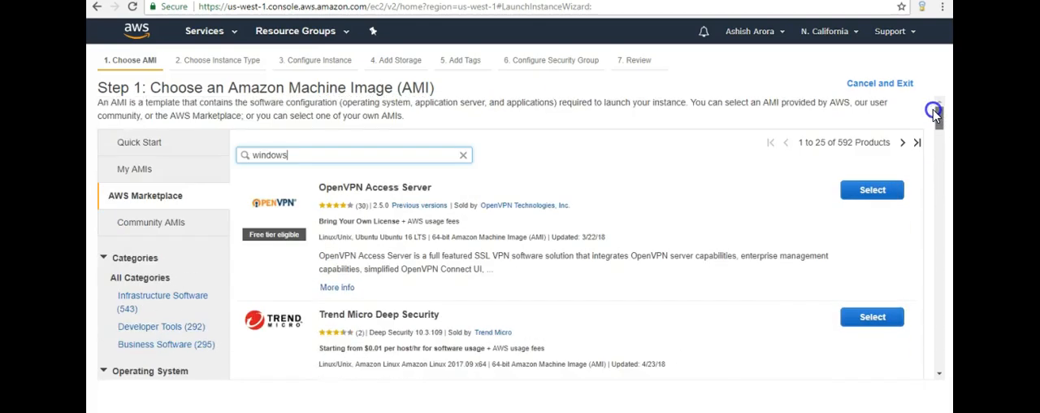
# Refine the search to 'windows 2012 r2' and find the Secured IIS image's $0.10/hr price.
pyautogui.write('2')
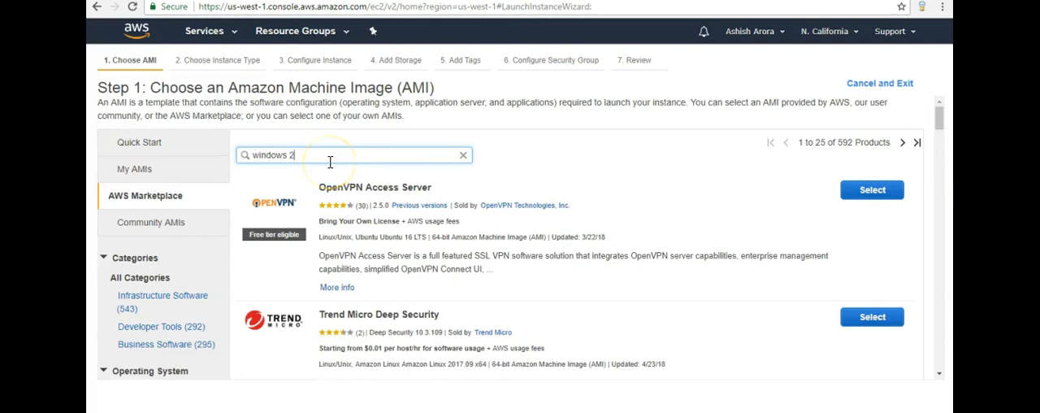
pyautogui.write('012')
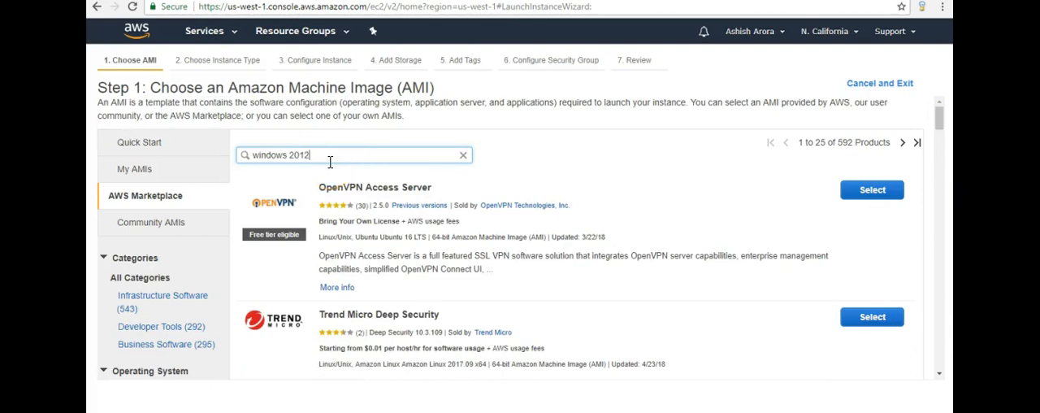
pyautogui.write('r2')
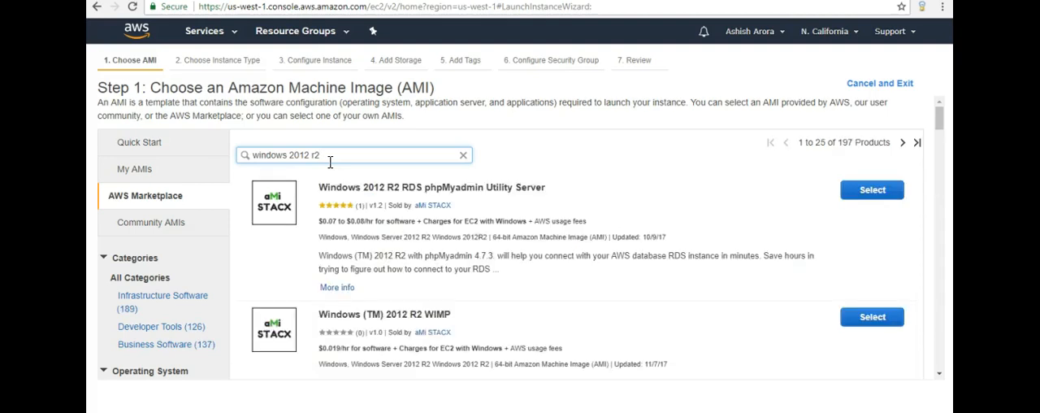
pyautogui.moveTo(934, 214)
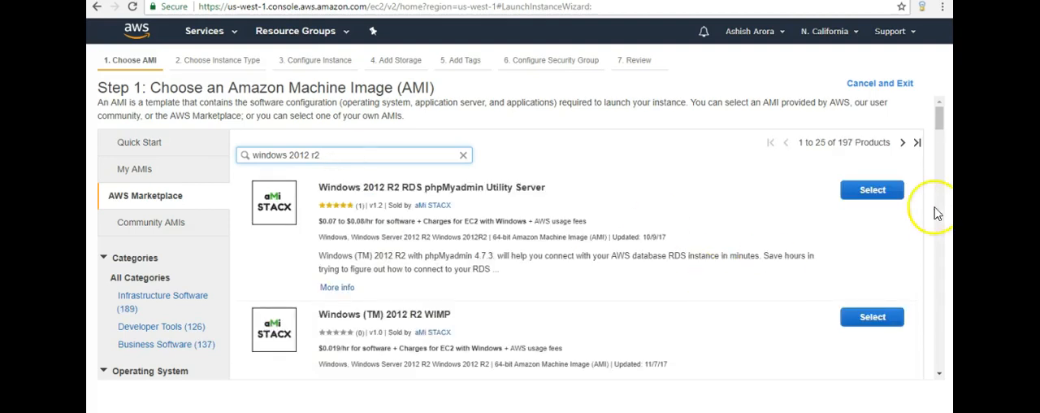
pyautogui.scroll(-3)
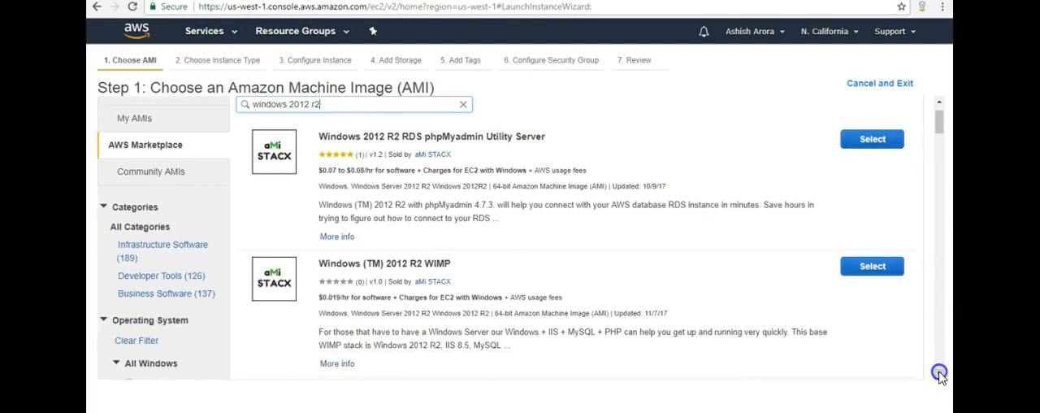
pyautogui.scroll(-3)
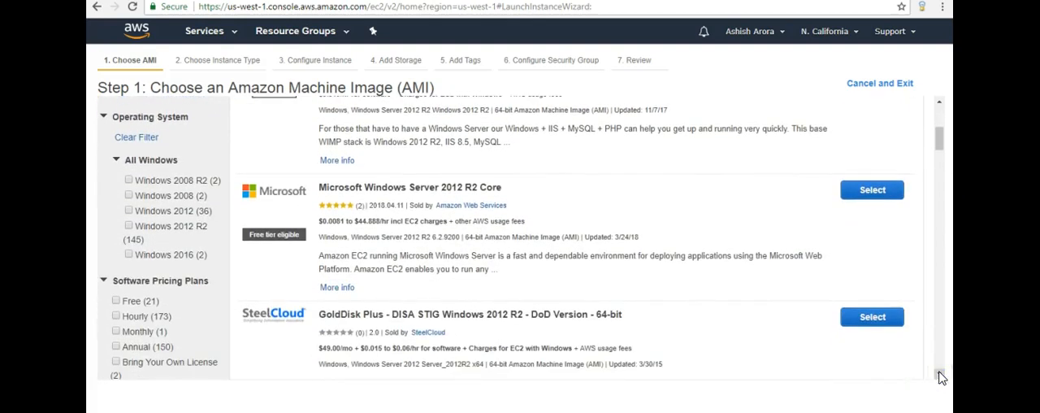
pyautogui.scroll(-3)
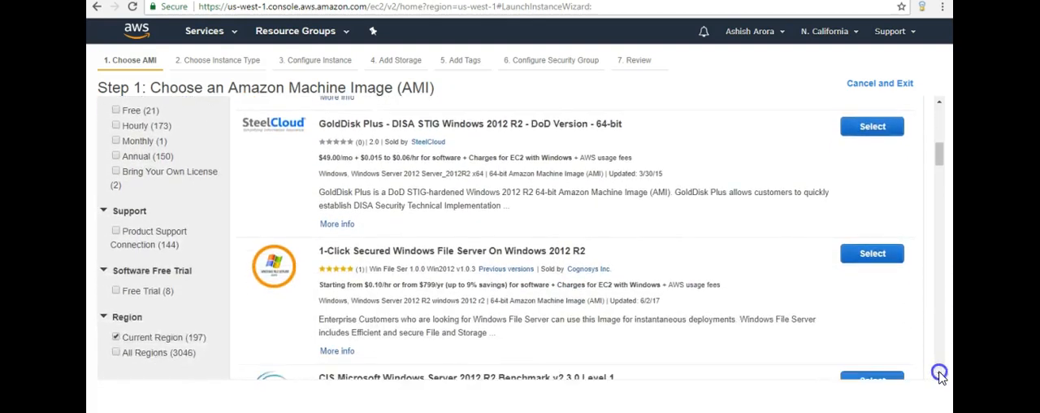
pyautogui.scroll(-3)
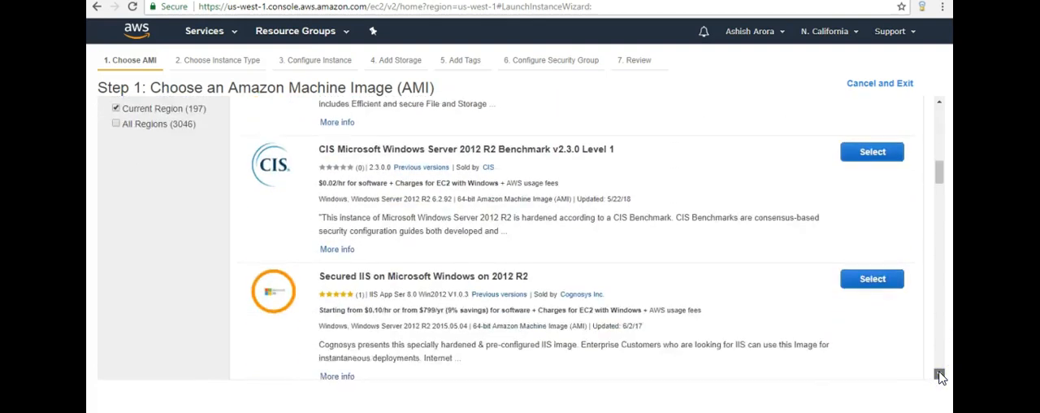
pyautogui.scroll(-3)
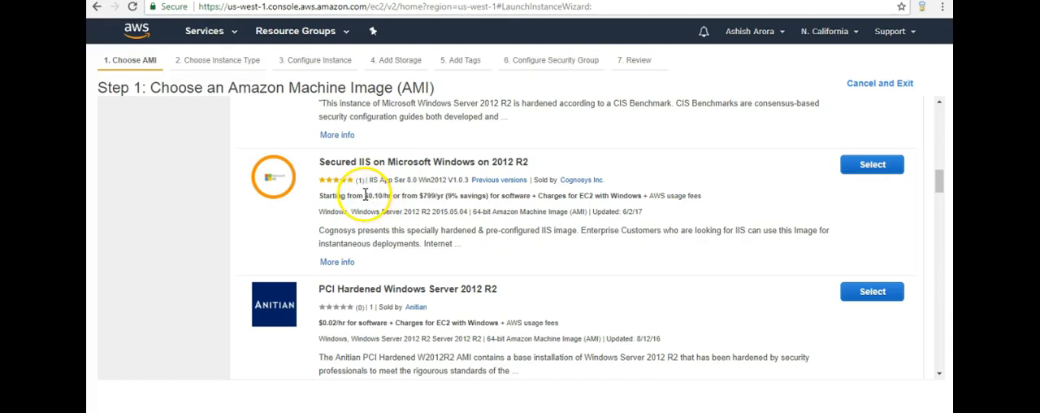
pyautogui.doubleClick(373, 195)
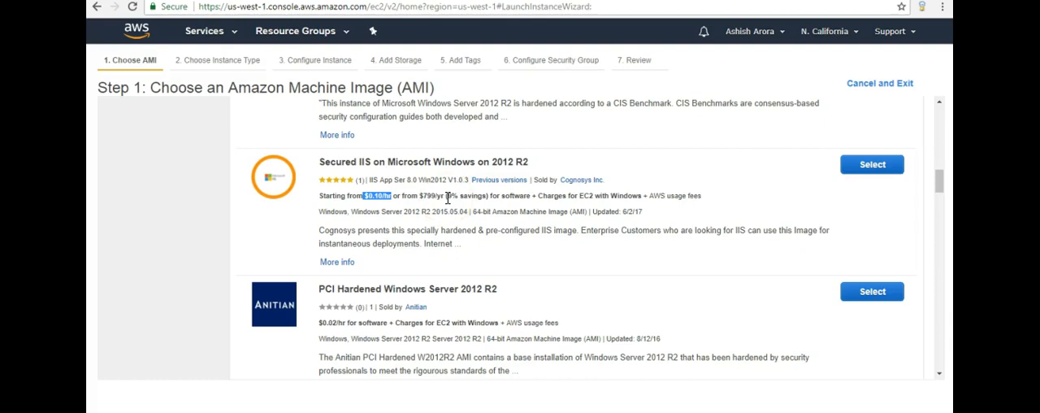
pyautogui.moveTo(827, 163)
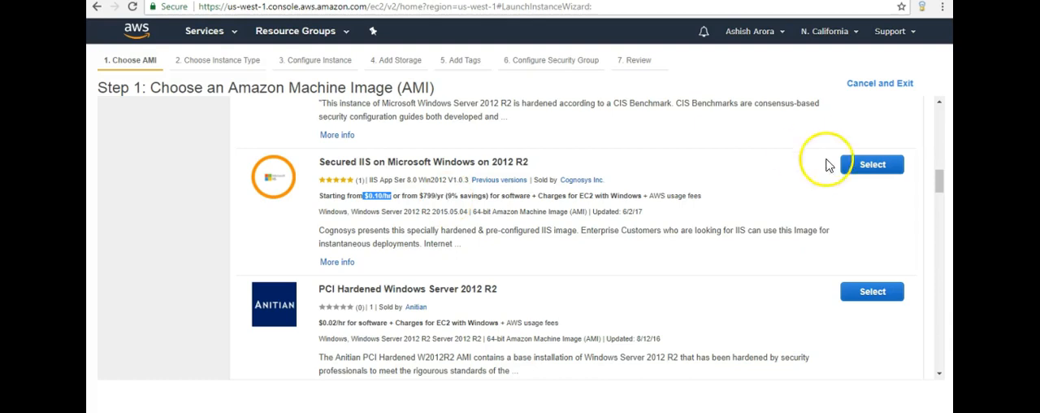
pyautogui.moveTo(871, 164)
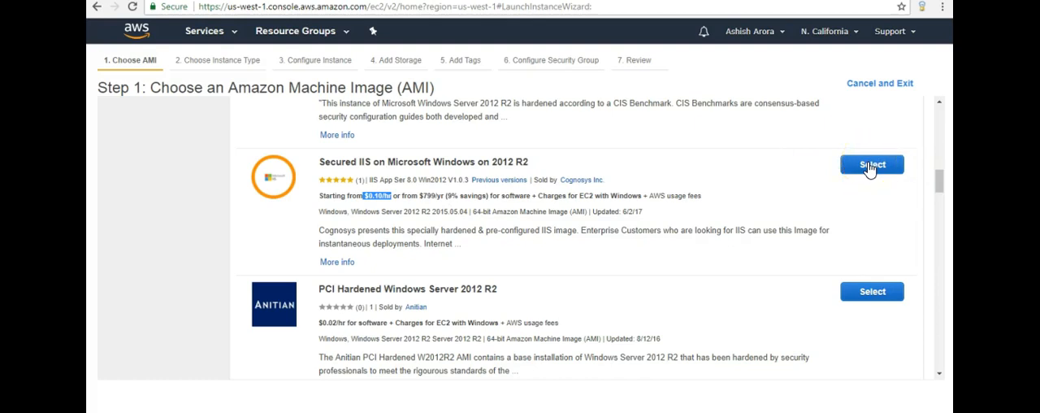
# Select Secured IIS on Microsoft Windows on 2012 R2, review its pricing, and continue.
pyautogui.click(872, 164)
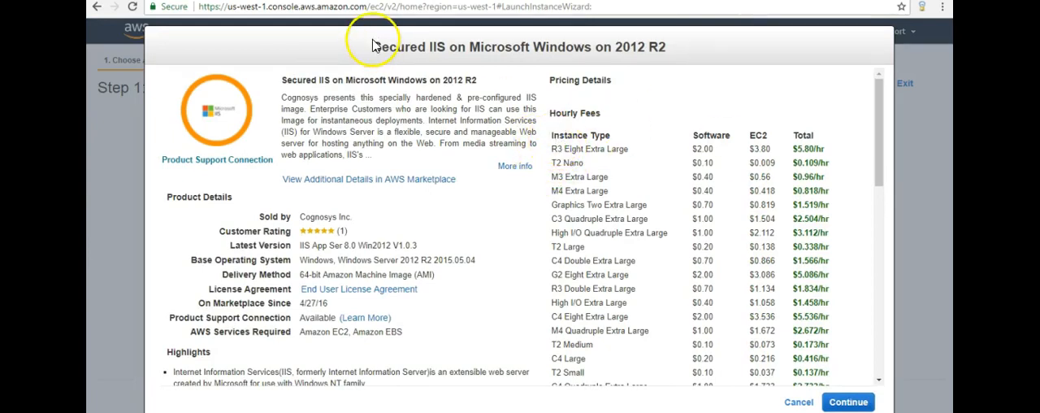
pyautogui.moveTo(620, 59)
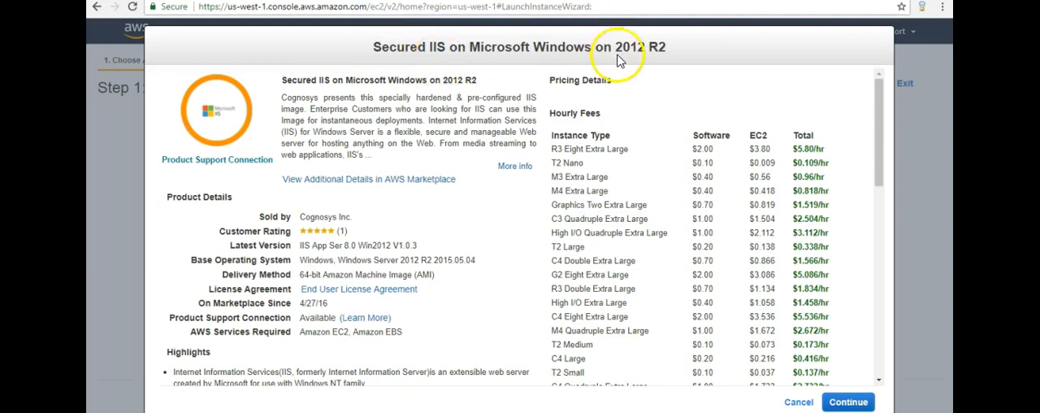
pyautogui.moveTo(617, 61)
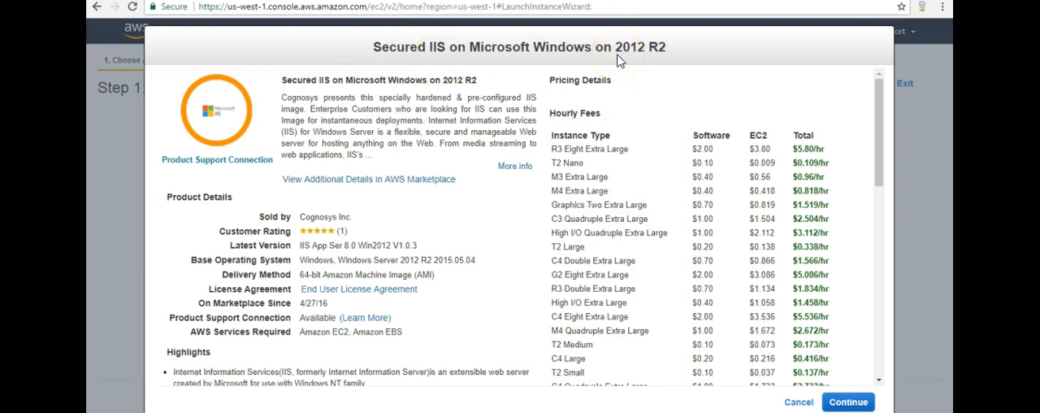
pyautogui.moveTo(736, 351)
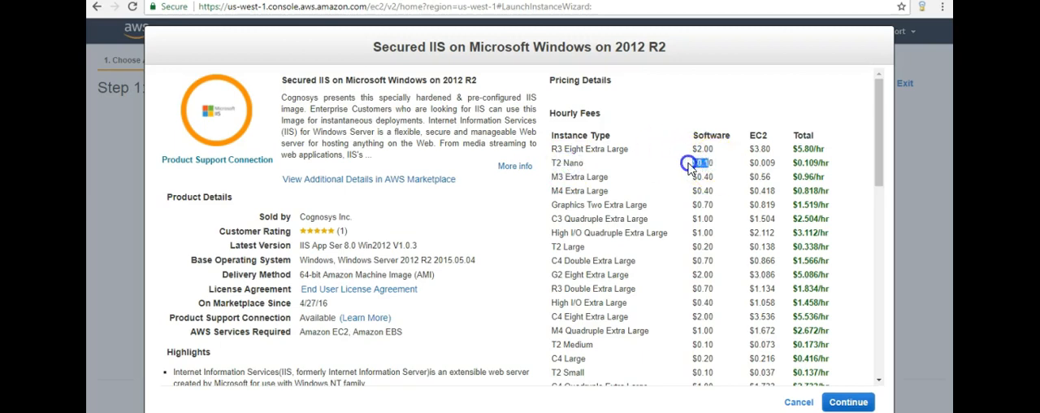
pyautogui.moveTo(912, 130)
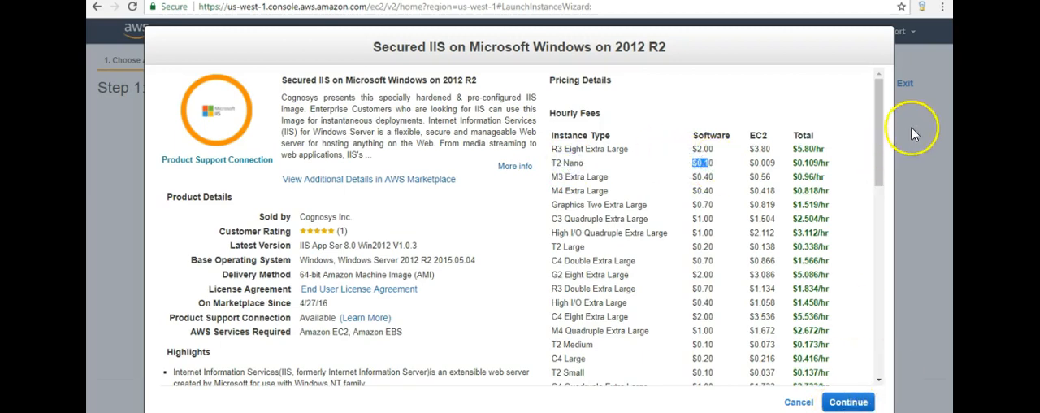
pyautogui.scroll(-3)
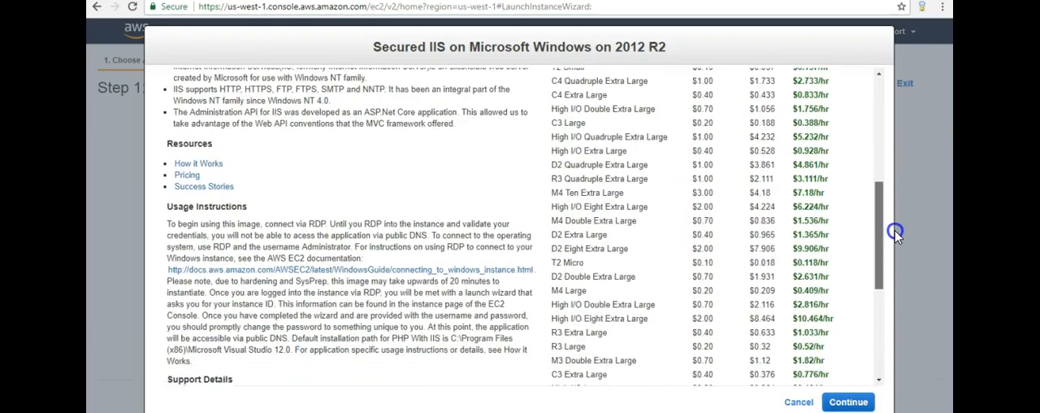
pyautogui.scroll(-3)
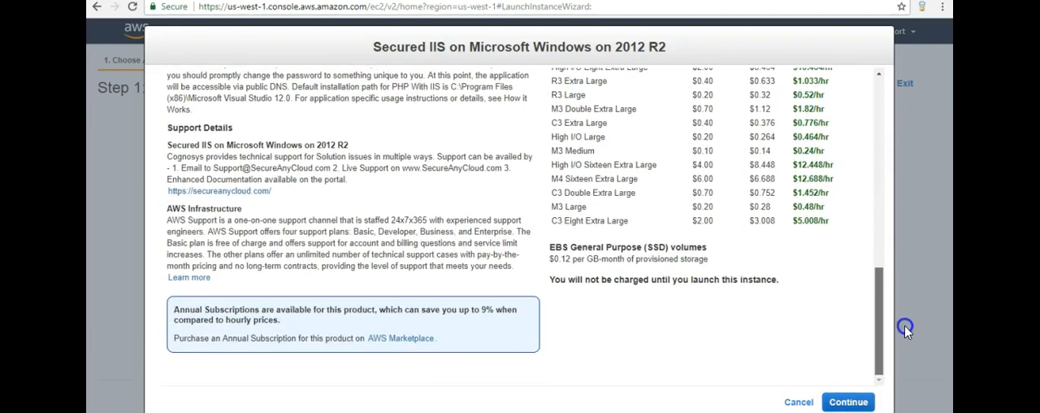
pyautogui.click(847, 402)
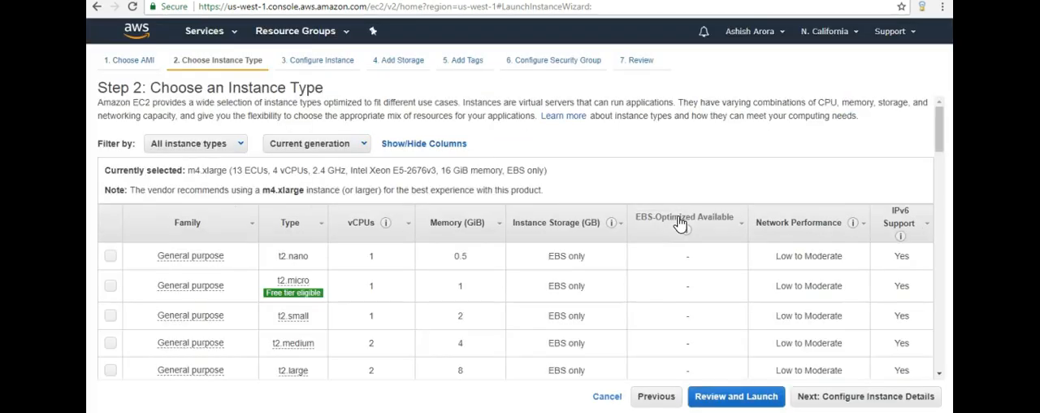
pyautogui.moveTo(399, 243)
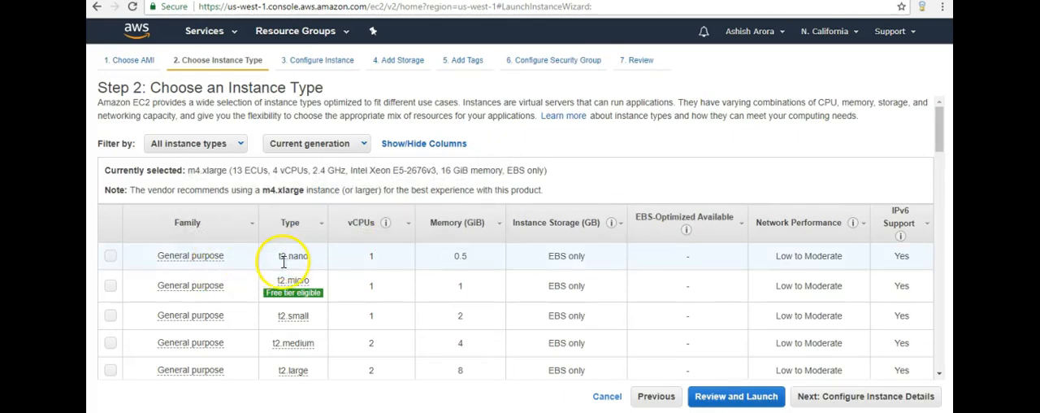
pyautogui.moveTo(293, 292)
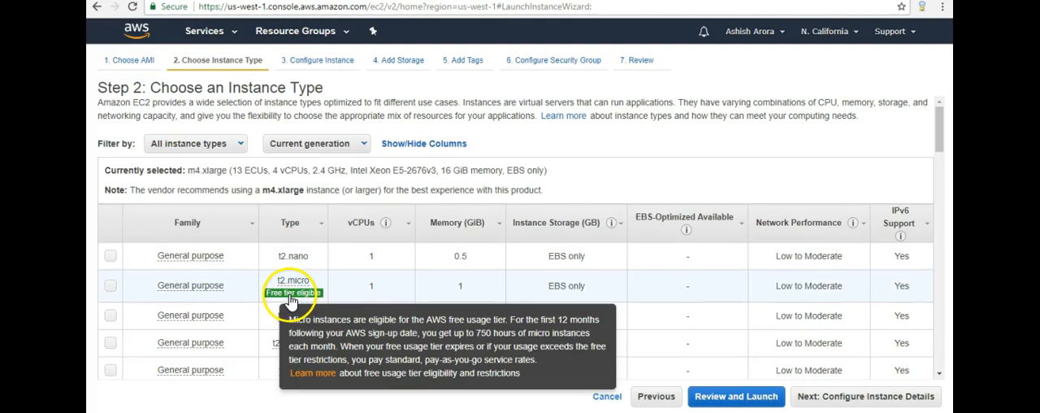
pyautogui.moveTo(112, 291)
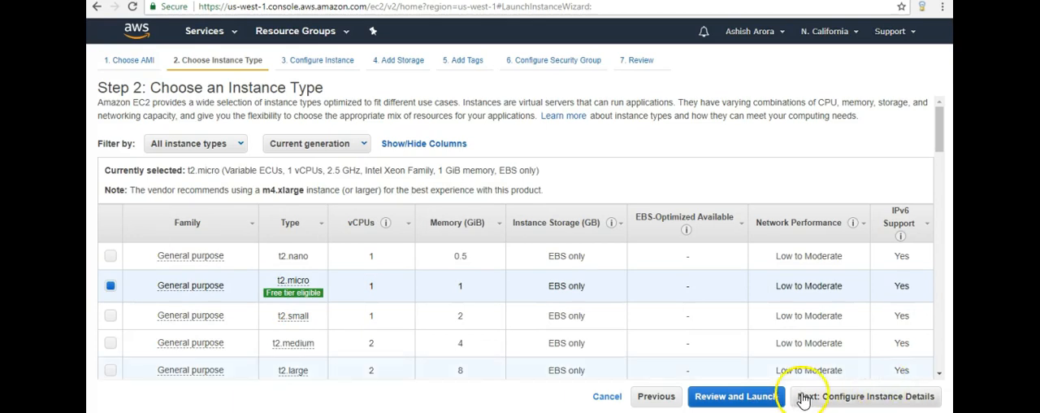
# Review the instance type list with the t2.micro (Free tier eligible) row selected.
pyautogui.scroll(-3)
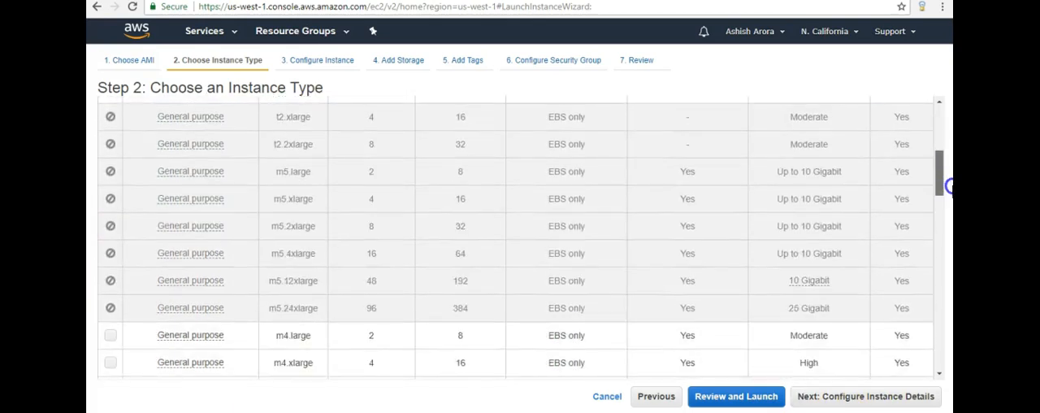
pyautogui.scroll(3)
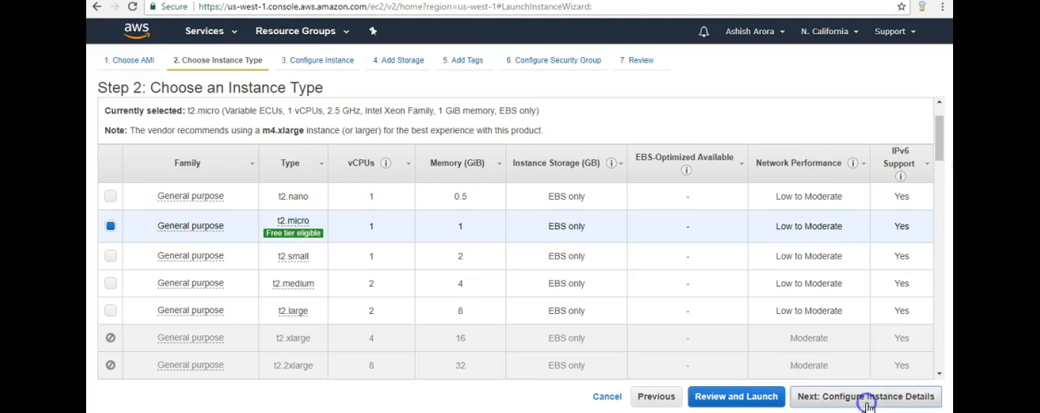
# Advance to Configure Instance Details, keep the default VPC network, and review the options.
pyautogui.click(865, 396)
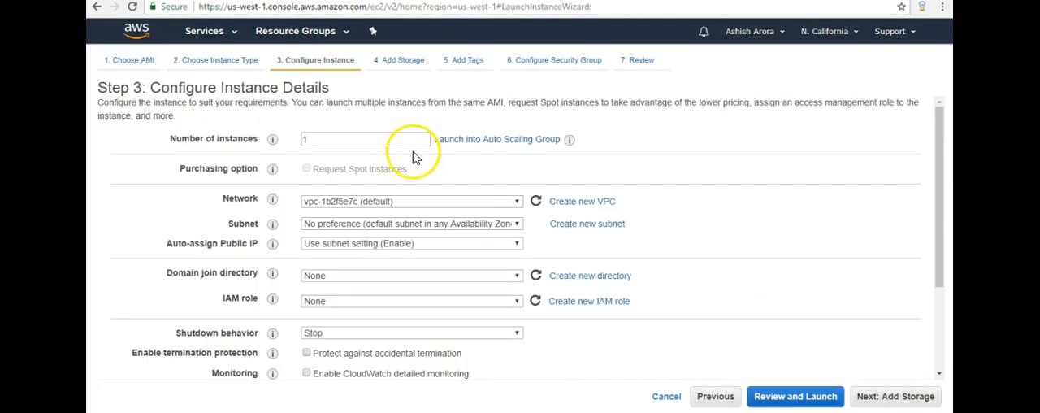
pyautogui.moveTo(514, 152)
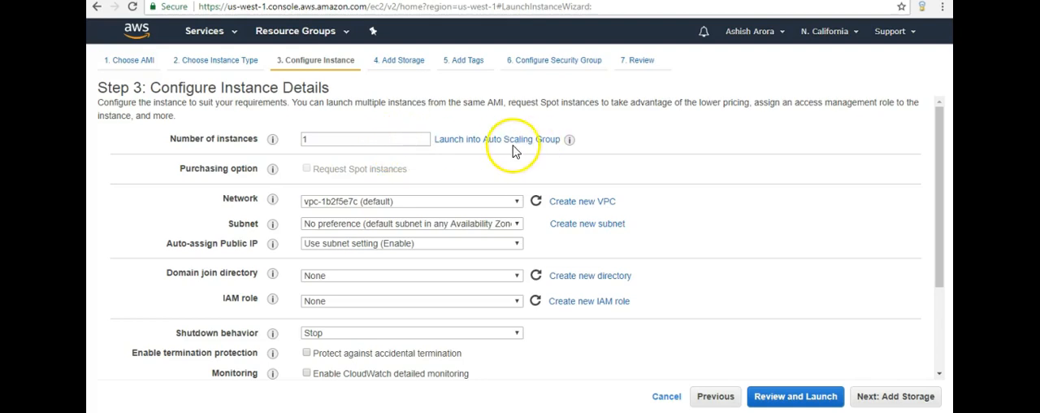
pyautogui.moveTo(514, 139)
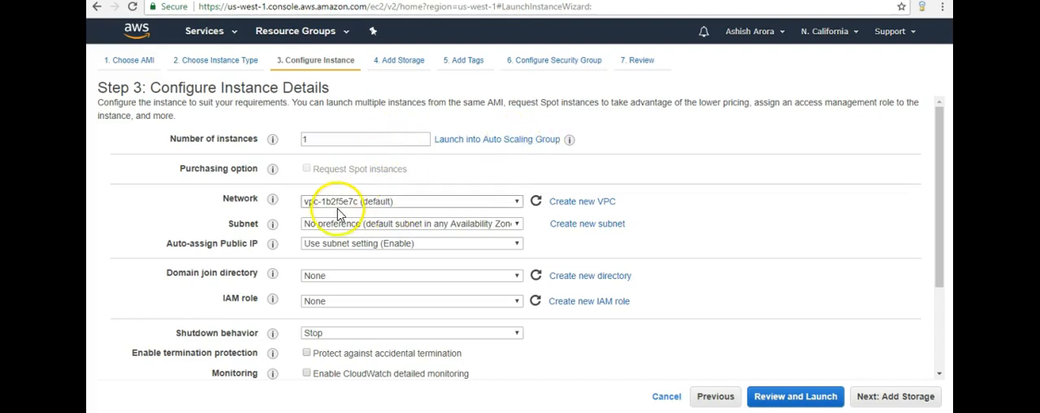
pyautogui.moveTo(505, 202)
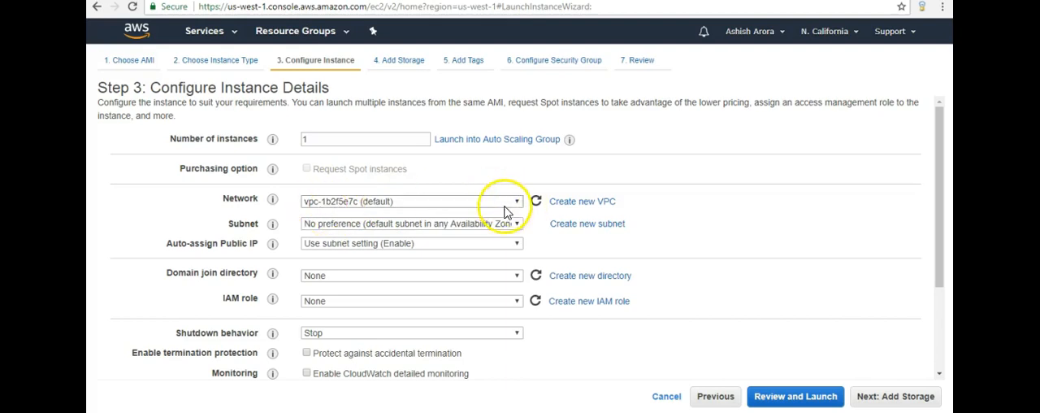
pyautogui.click(516, 200)
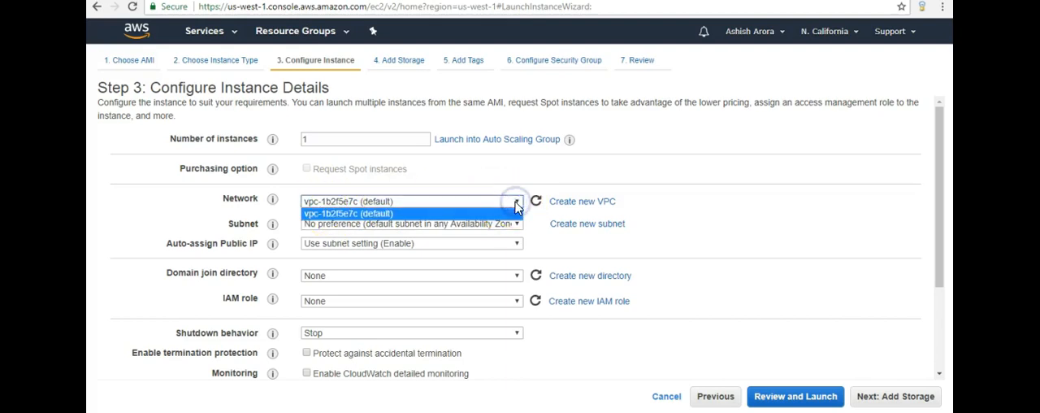
pyautogui.click(406, 200)
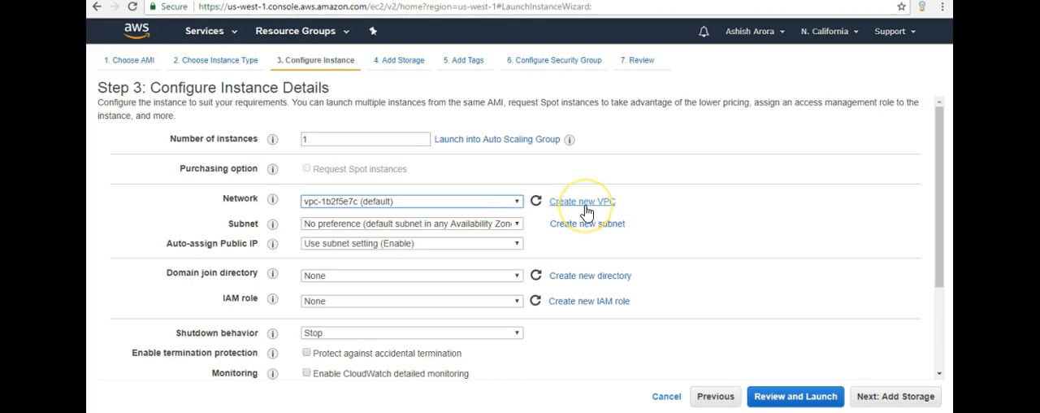
pyautogui.moveTo(588, 266)
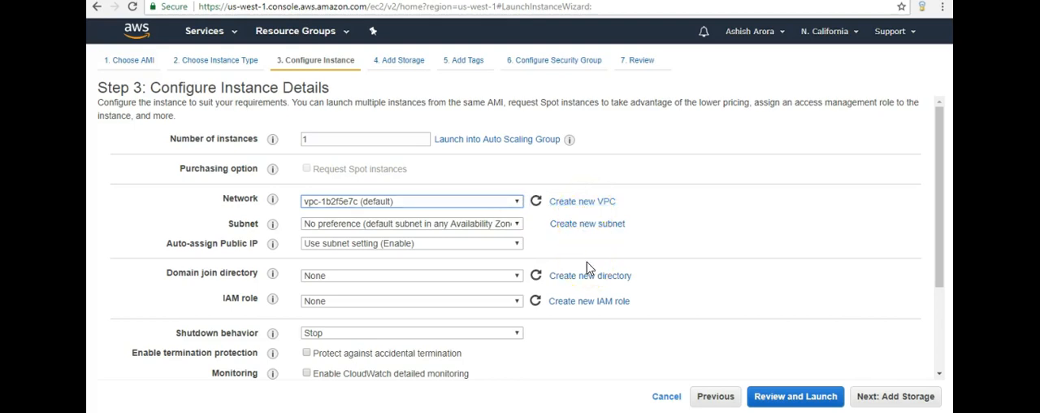
pyautogui.moveTo(578, 308)
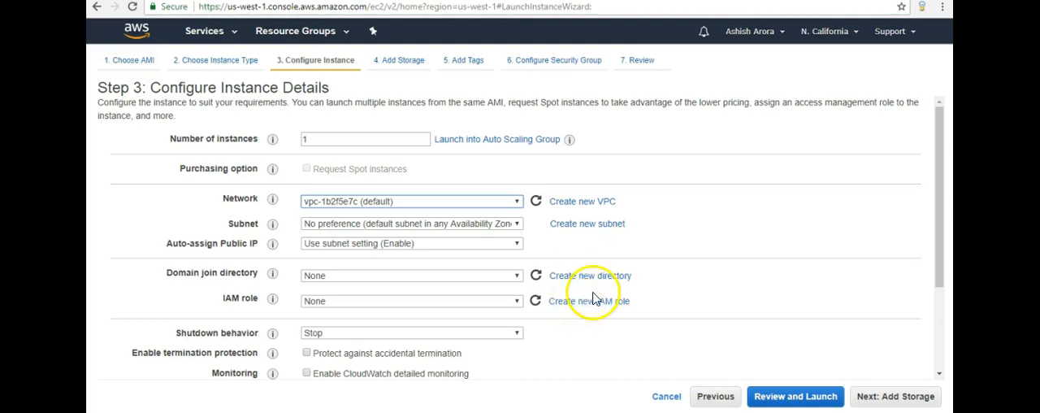
pyautogui.moveTo(593, 279)
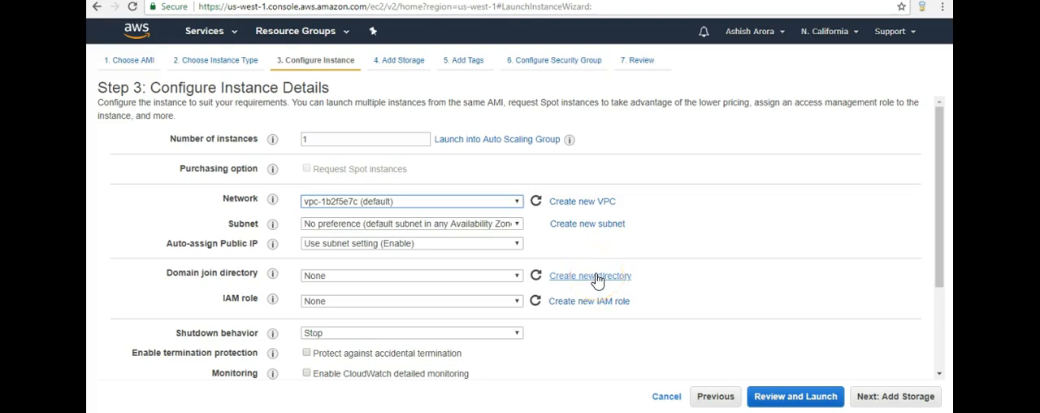
pyautogui.moveTo(934, 191)
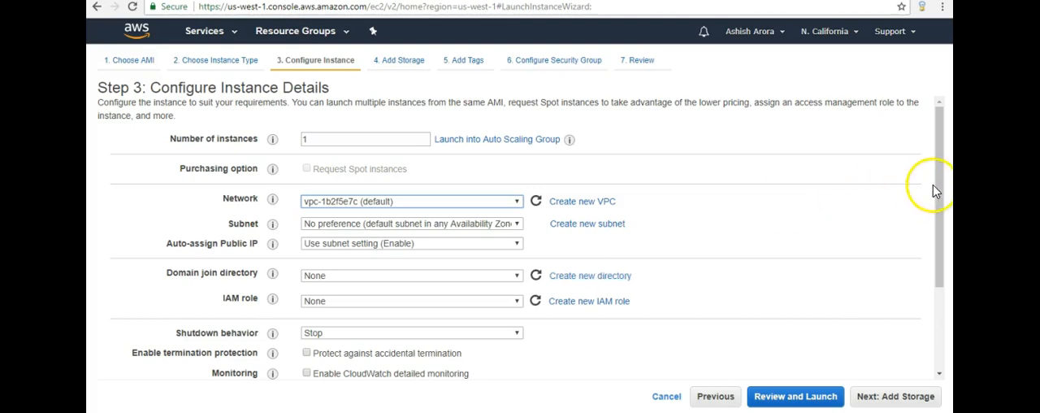
pyautogui.scroll(-3)
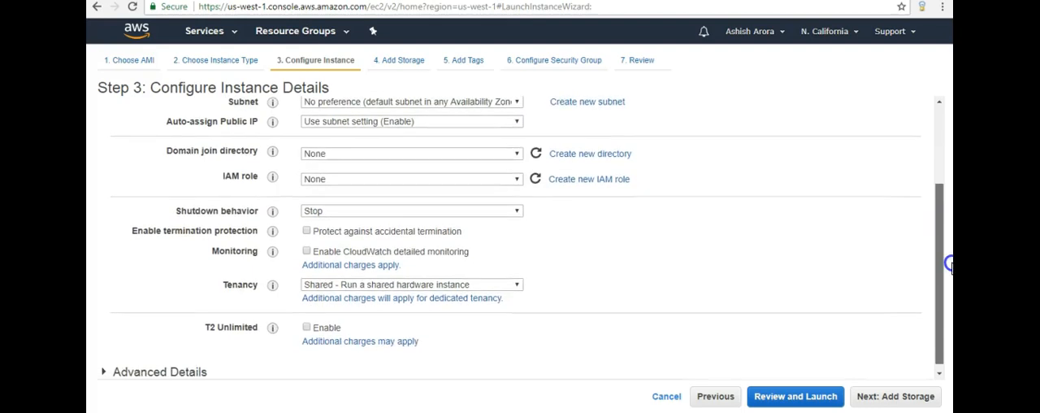
pyautogui.scroll(-3)
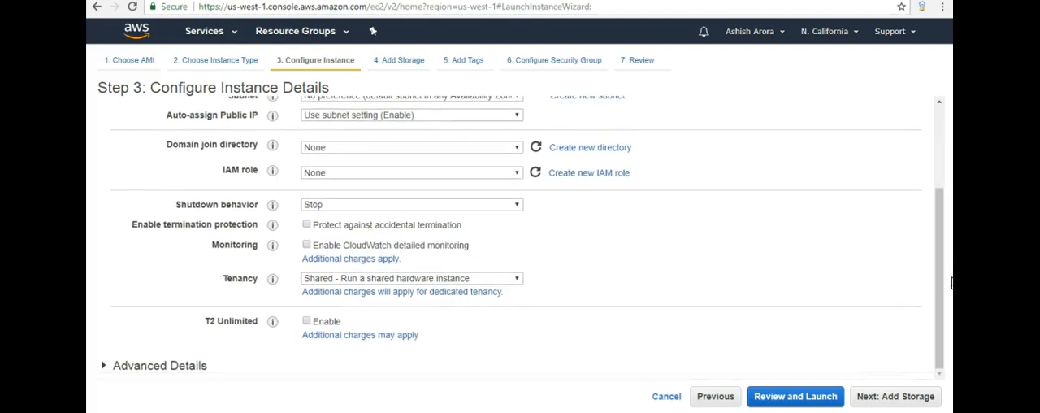
pyautogui.moveTo(894, 405)
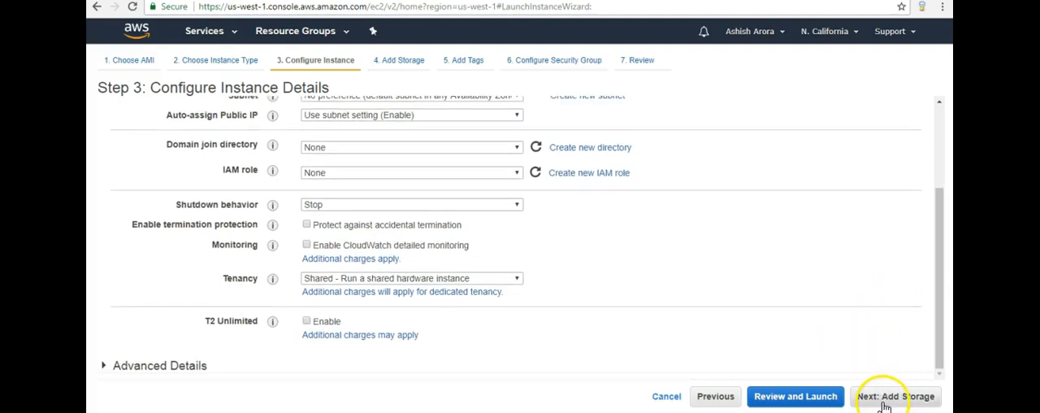
# Advance to Add Storage, check the 127 GiB size, and keep General Purpose SSD (GP2).
pyautogui.click(895, 395)
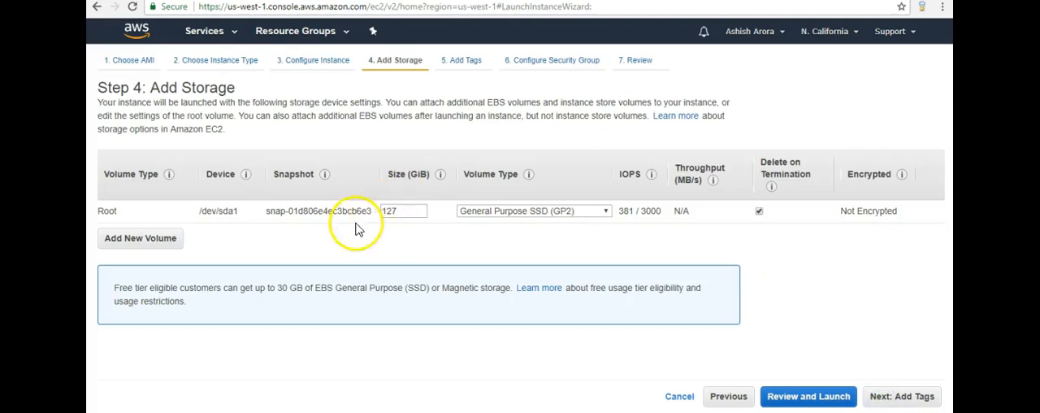
pyautogui.moveTo(366, 247)
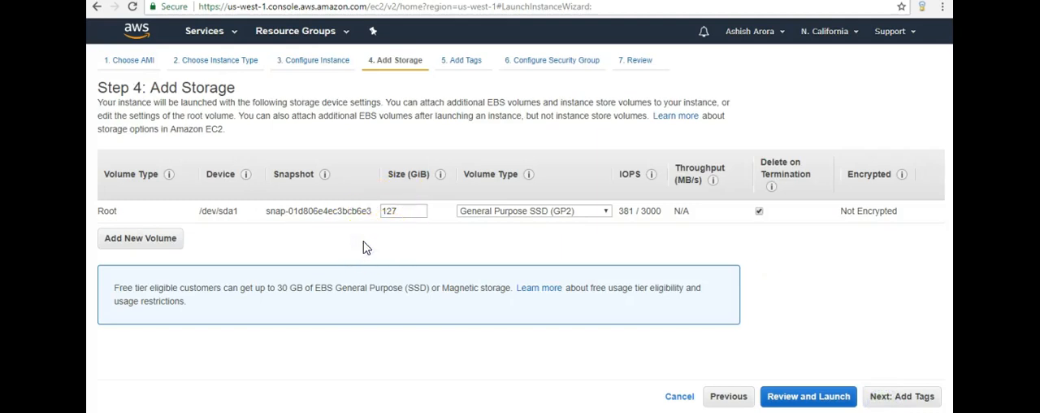
pyautogui.tripleClick(403, 211)
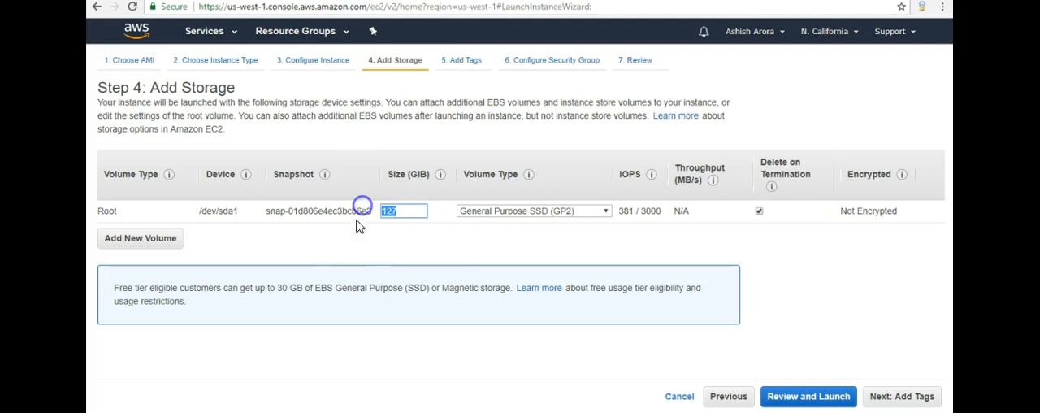
pyautogui.moveTo(349, 245)
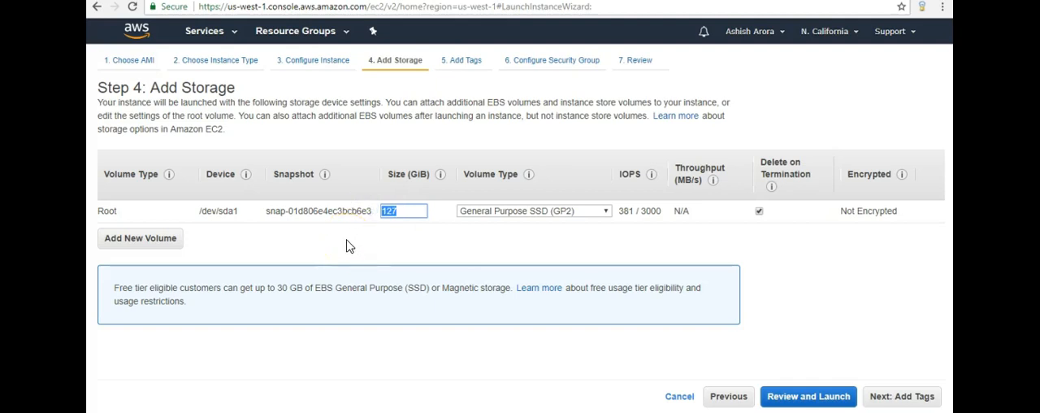
pyautogui.moveTo(602, 185)
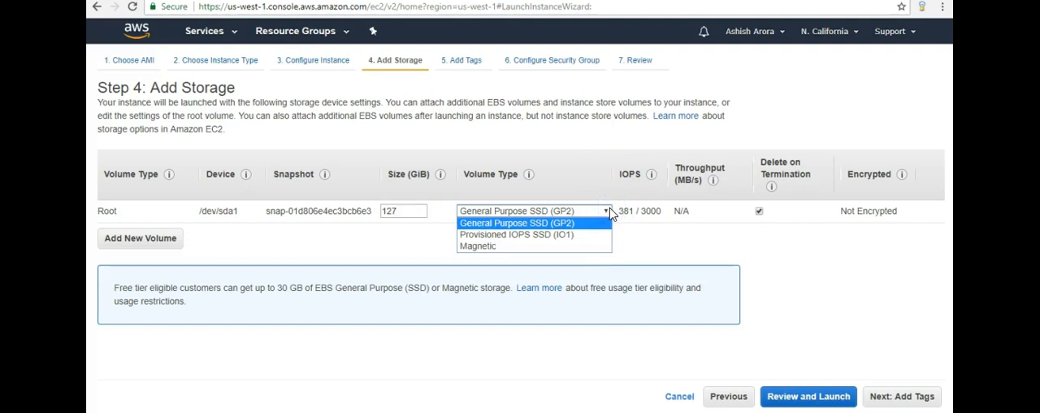
pyautogui.moveTo(571, 225)
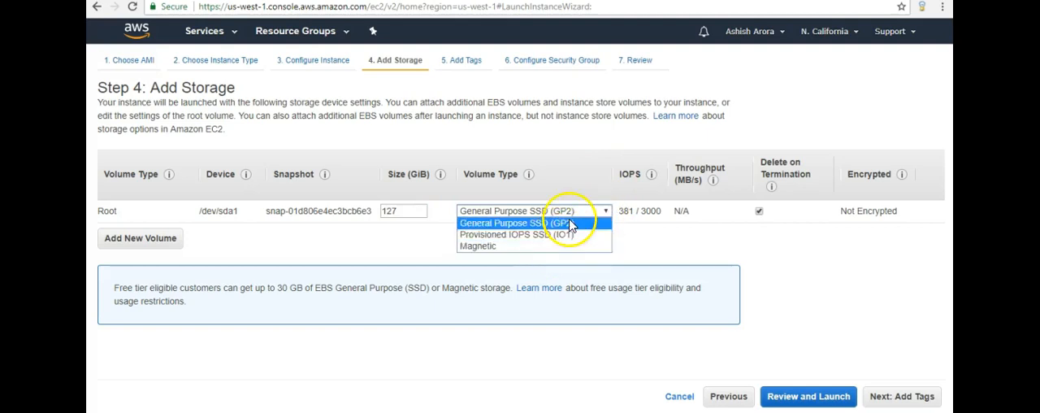
pyautogui.click(528, 222)
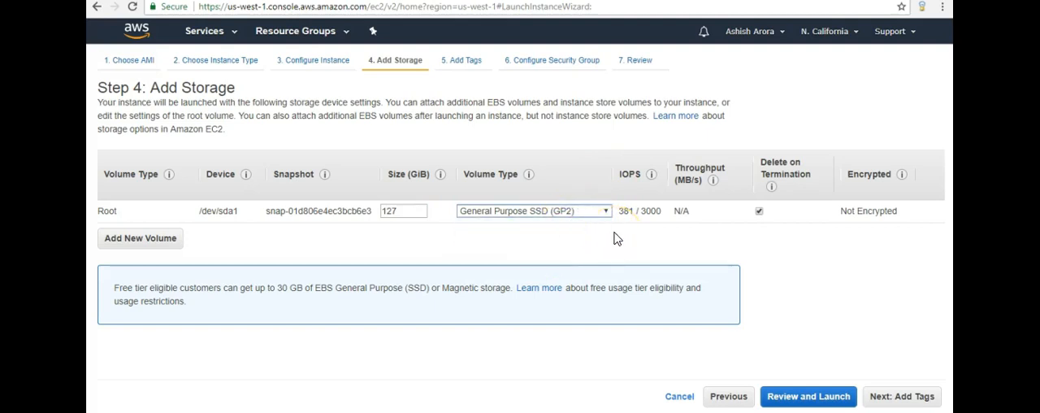
pyautogui.moveTo(165, 253)
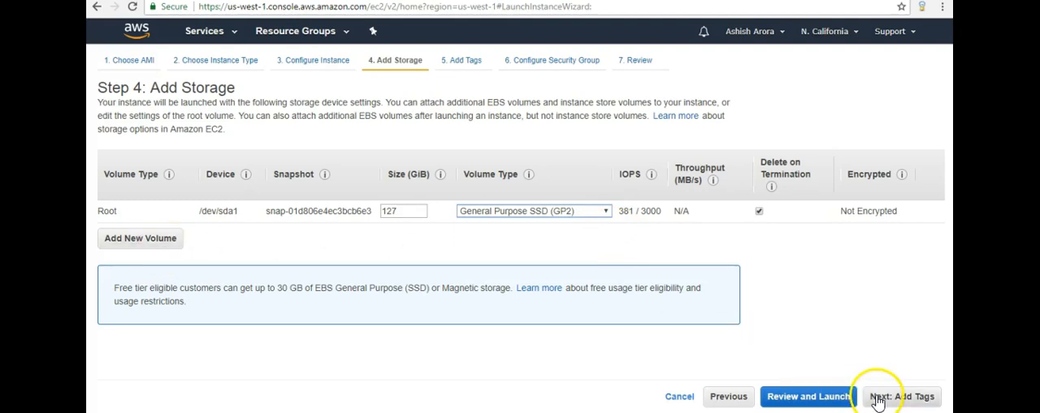
# Advance to Add Tags and add a tag with key 'Marketing' and value 'For Marketing'.
pyautogui.click(900, 395)
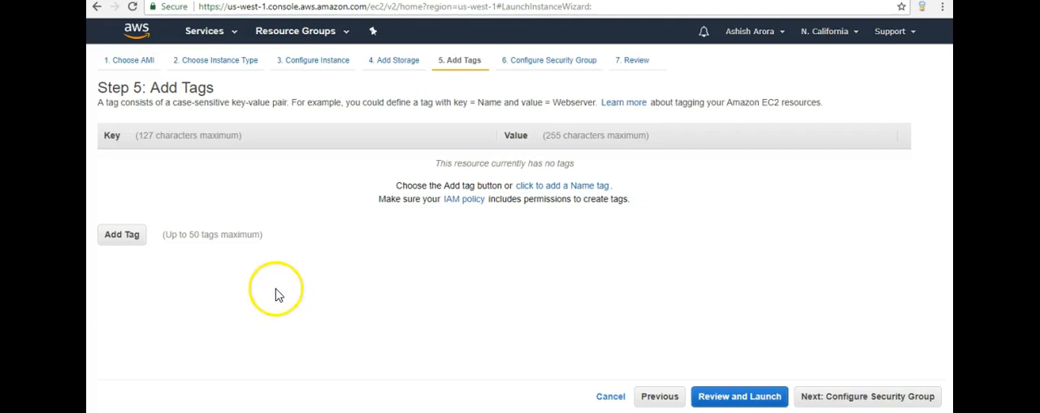
pyautogui.moveTo(270, 272)
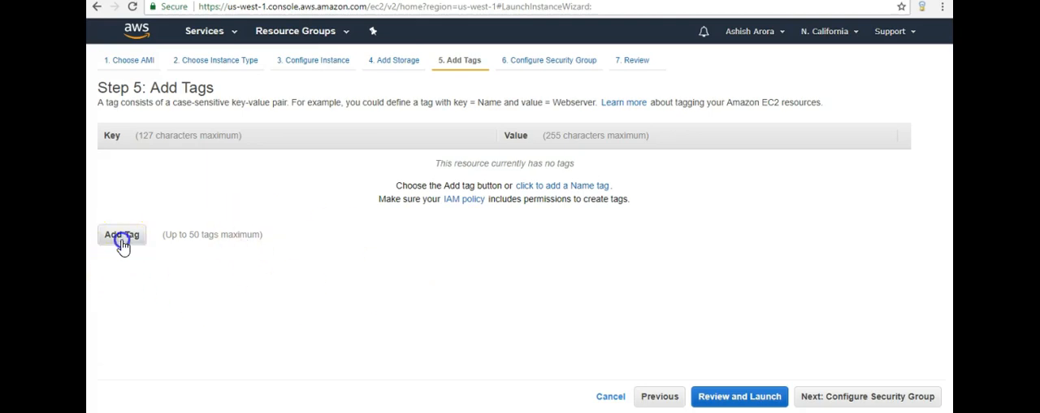
pyautogui.click(121, 234)
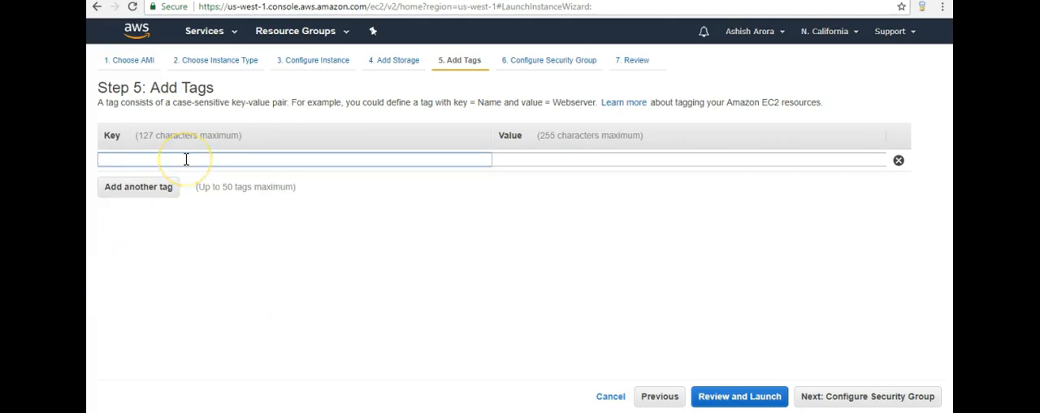
pyautogui.write('Marketing')
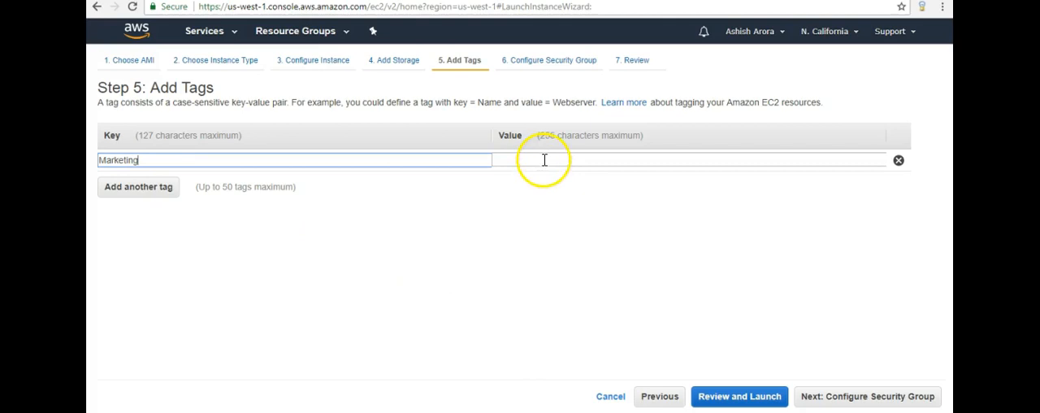
pyautogui.write('For')
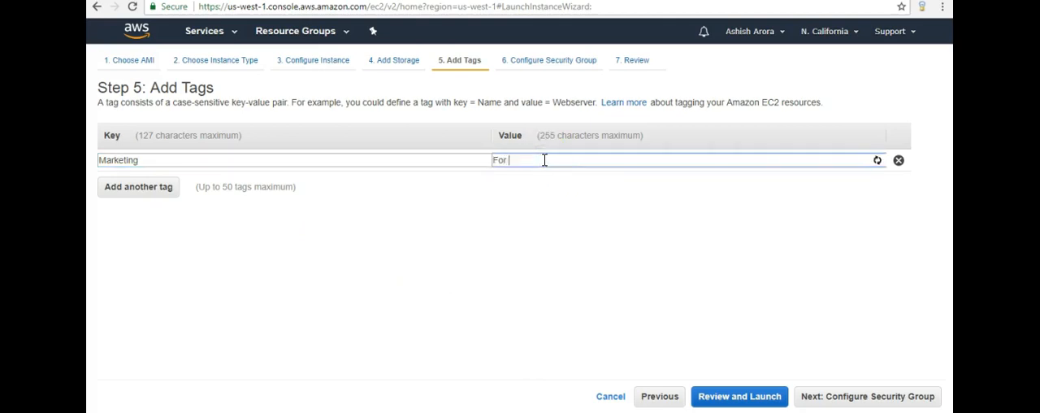
pyautogui.write('Marketing')
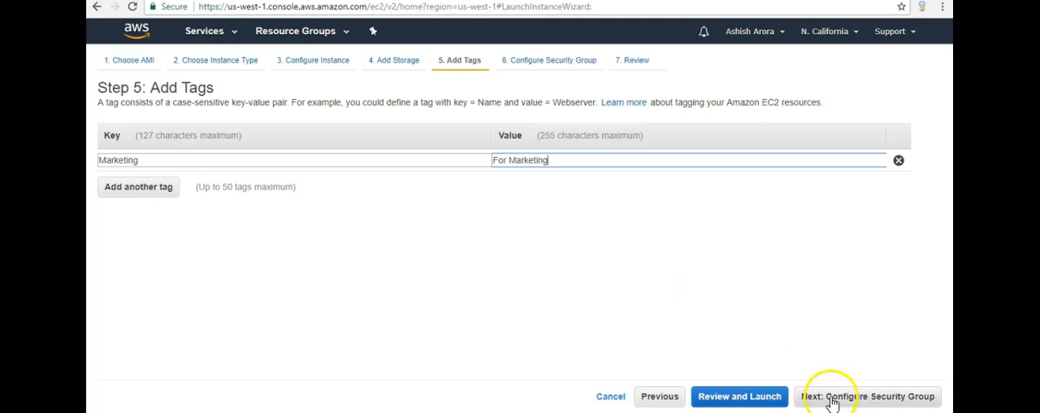
# Keep the default security group rules for ports 3389, 80 and 443.
pyautogui.click(869, 395)
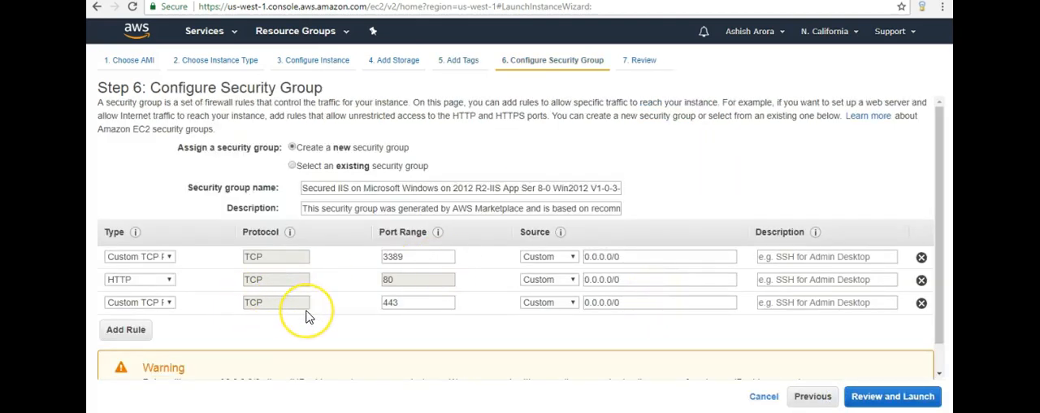
pyautogui.moveTo(309, 316)
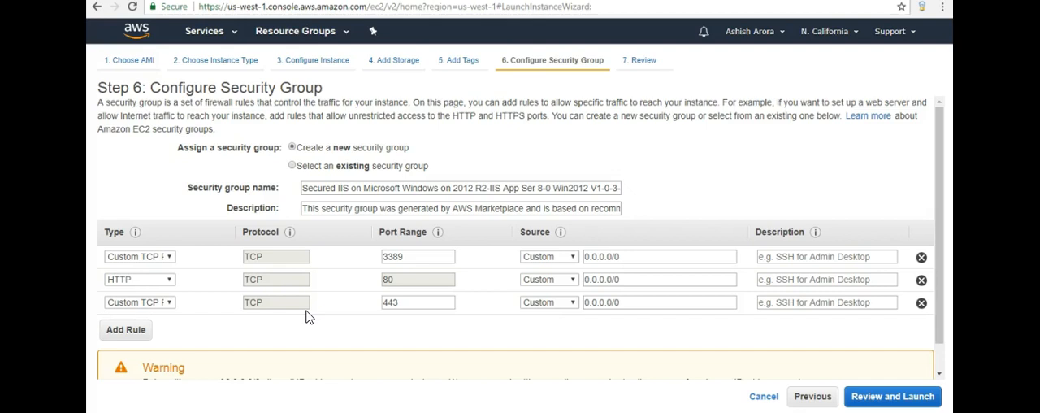
pyautogui.moveTo(861, 203)
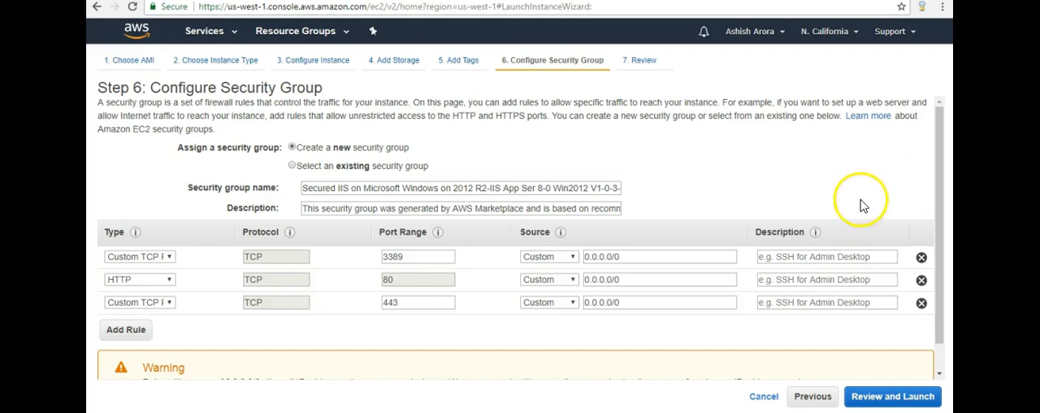
pyautogui.scroll(-3)
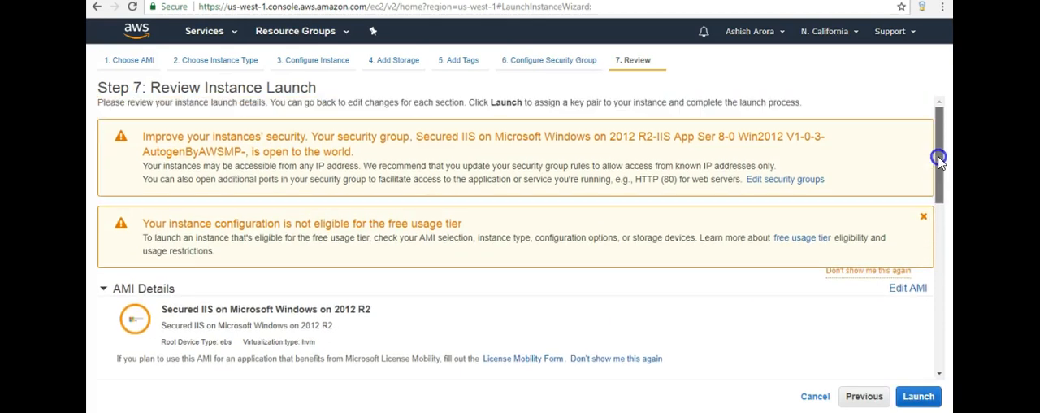
# Review the Step 7 launch summary with the Instance Details and Storage sections expanded.
pyautogui.scroll(-3)
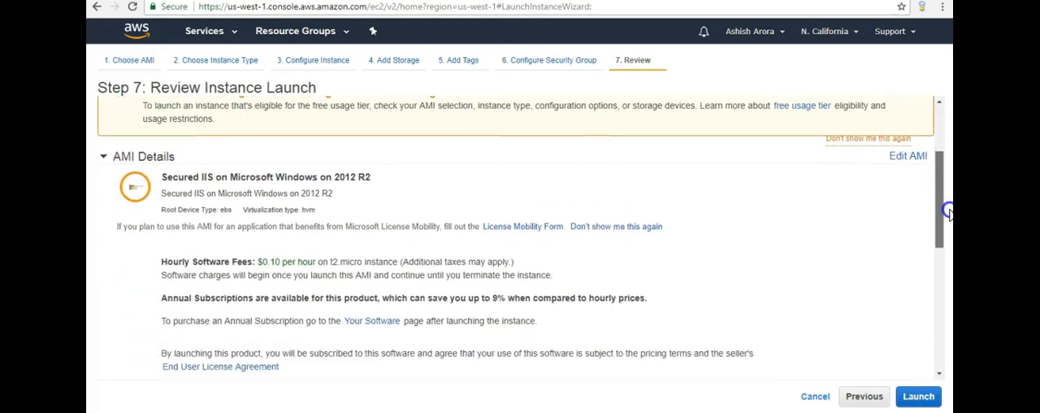
pyautogui.scroll(-3)
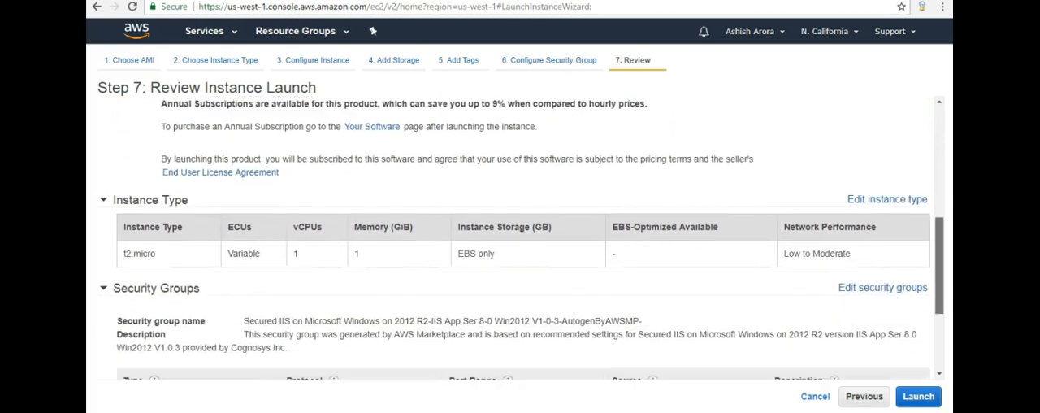
pyautogui.scroll(-3)
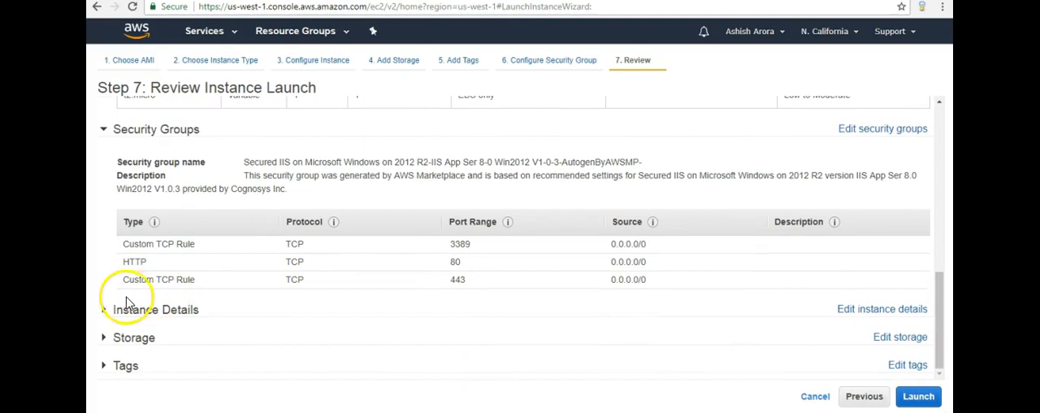
pyautogui.click(153, 308)
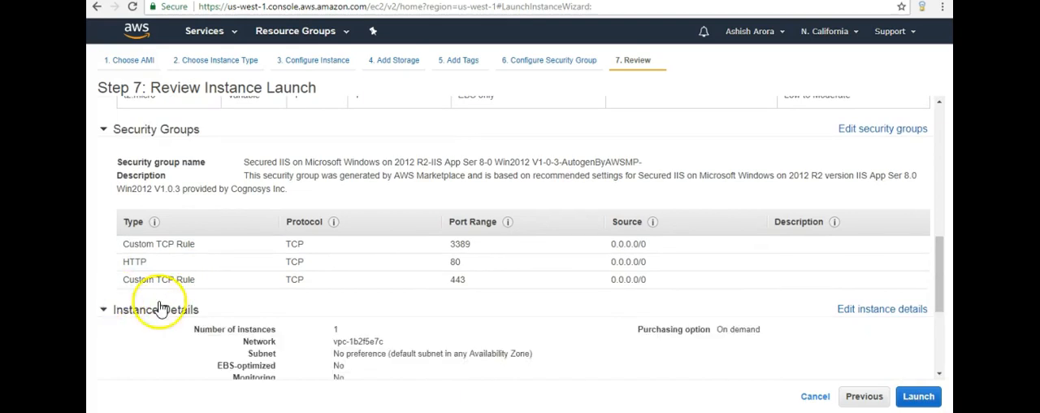
pyautogui.scroll(-3)
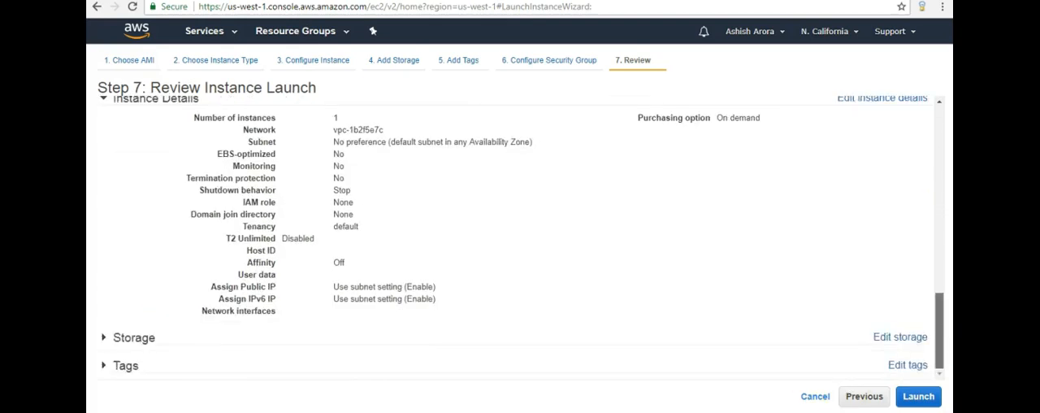
pyautogui.click(117, 337)
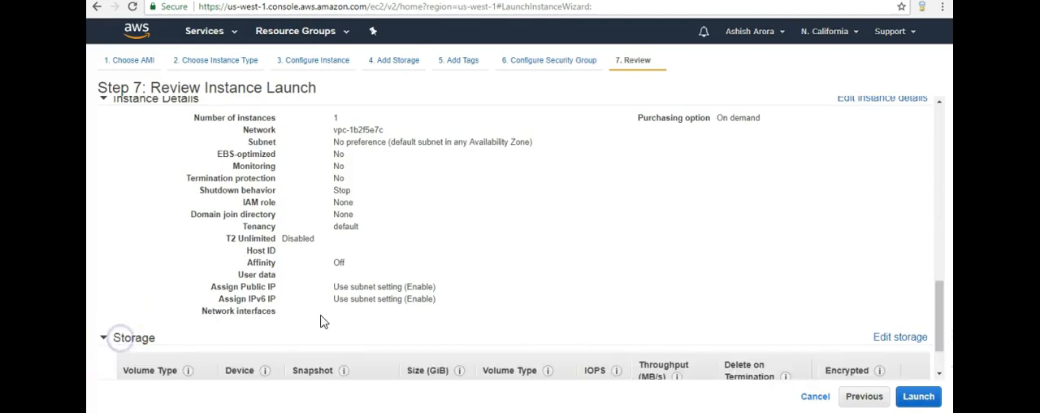
pyautogui.scroll(-3)
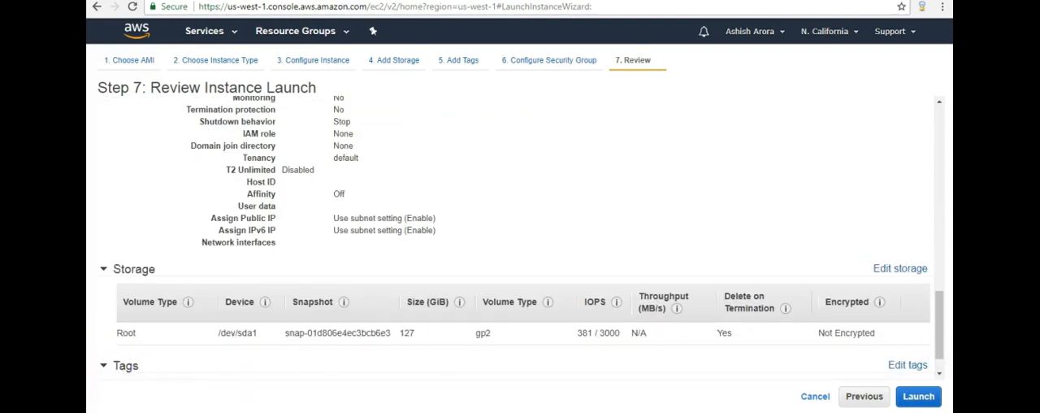
pyautogui.scroll(-3)
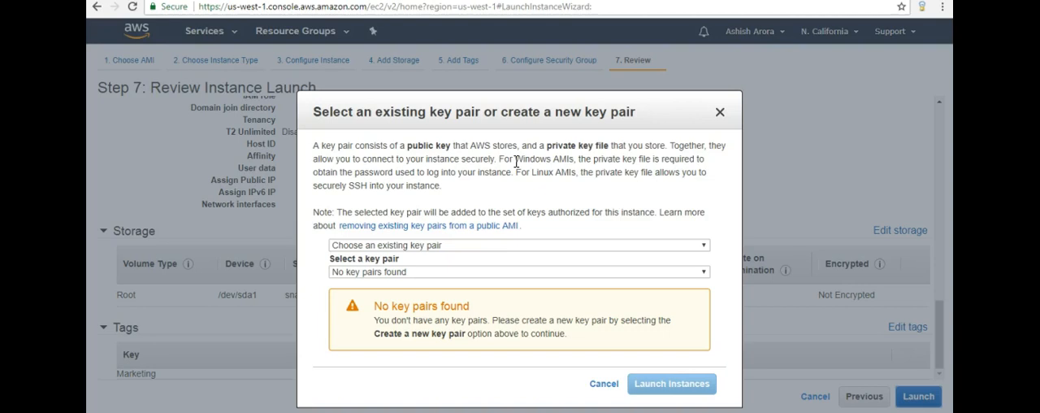
# Create and download the new key pair 'Ashish Key Pair', then launch the instance.
pyautogui.click(517, 244)
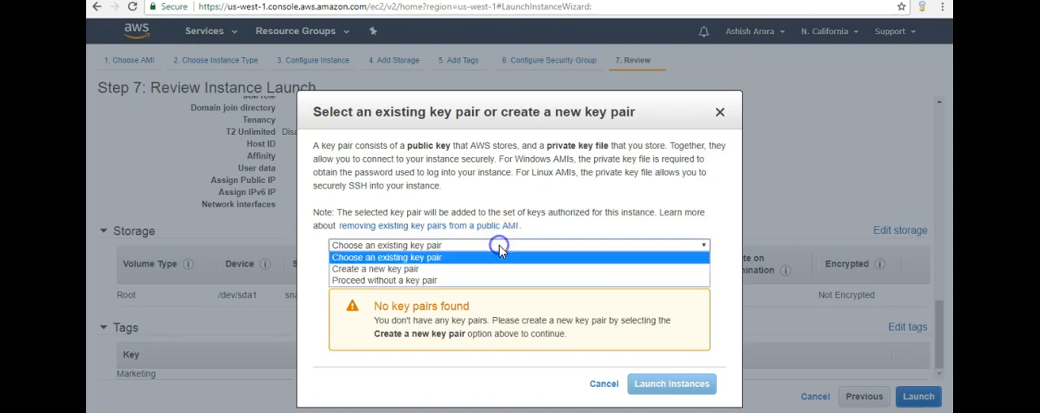
pyautogui.click(375, 268)
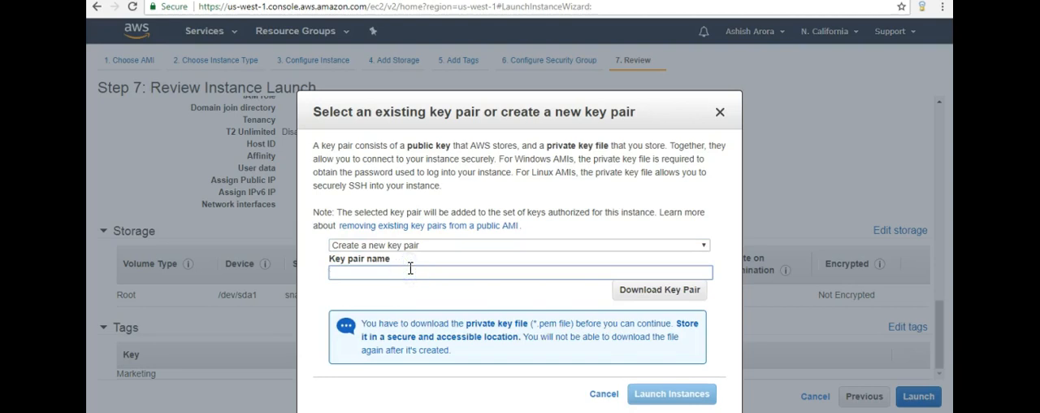
pyautogui.write('Ashish')
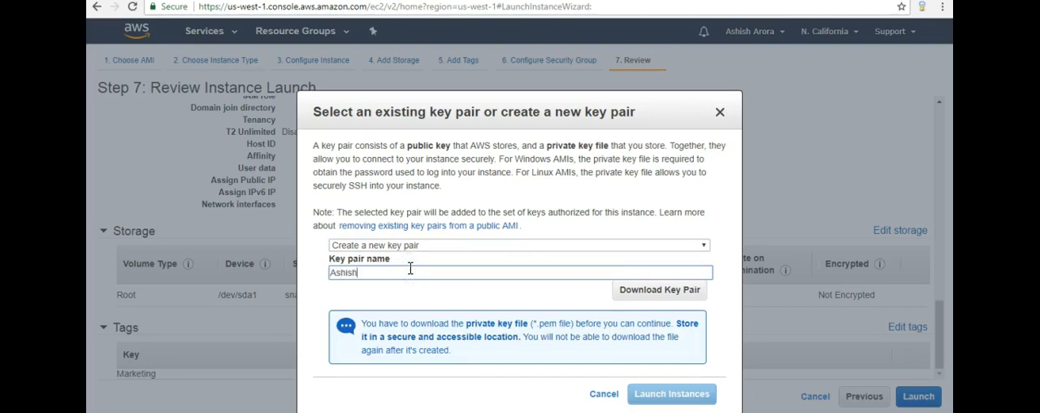
pyautogui.write('Key P')
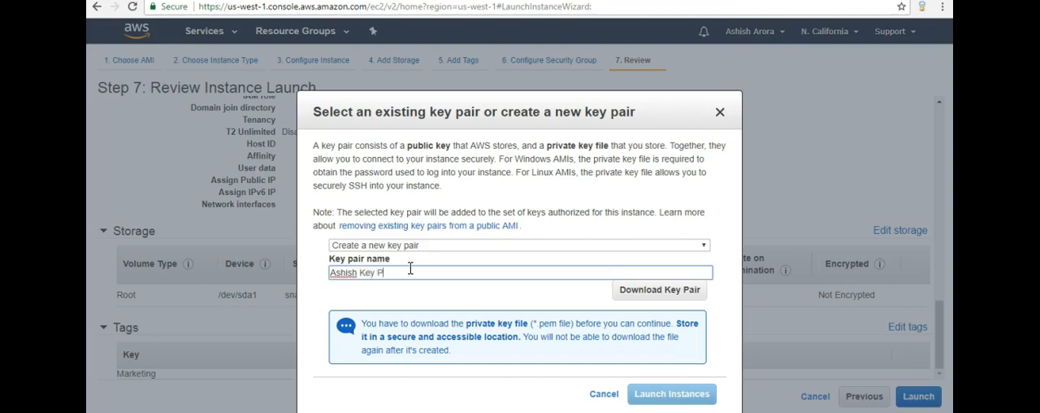
pyautogui.write('air')
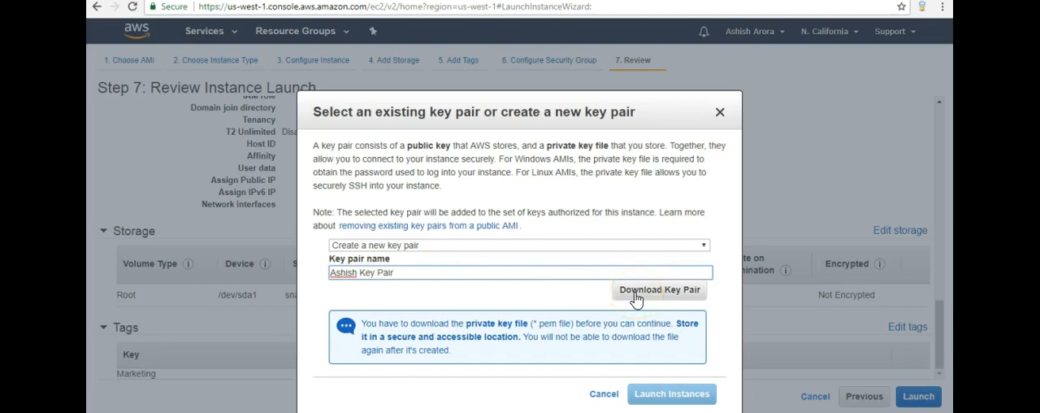
pyautogui.click(659, 289)
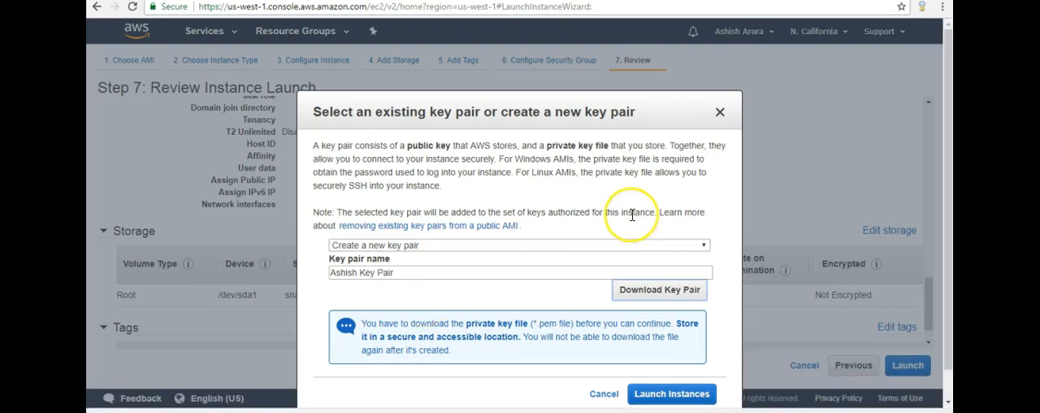
pyautogui.moveTo(632, 216)
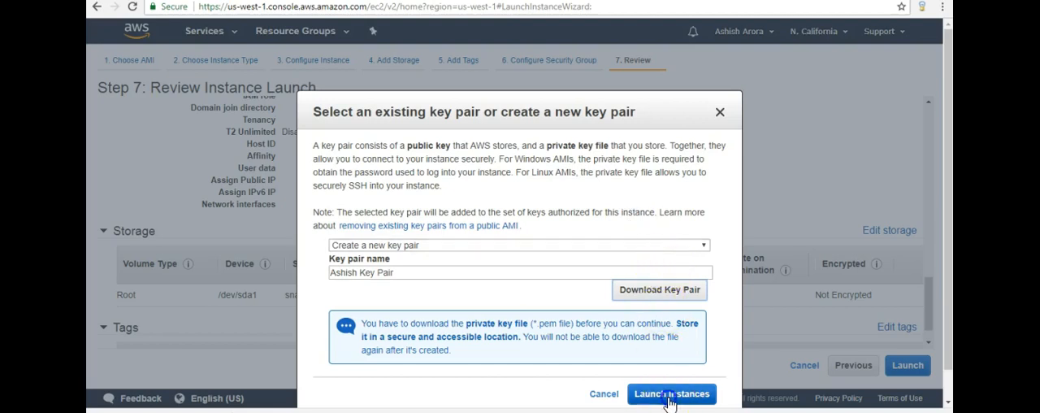
pyautogui.click(672, 393)
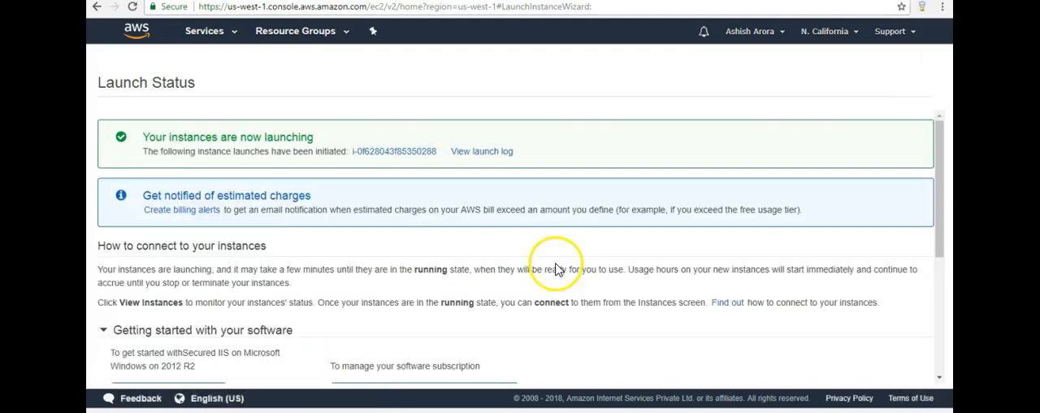
pyautogui.moveTo(559, 269)
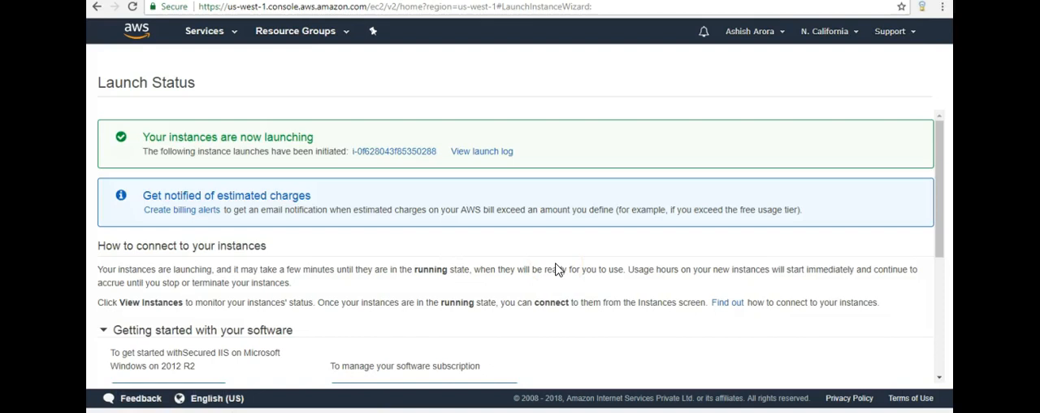
# Show the new t2.micro instance in the EC2 Instances list and dismiss Notifications.
pyautogui.scroll(-3)
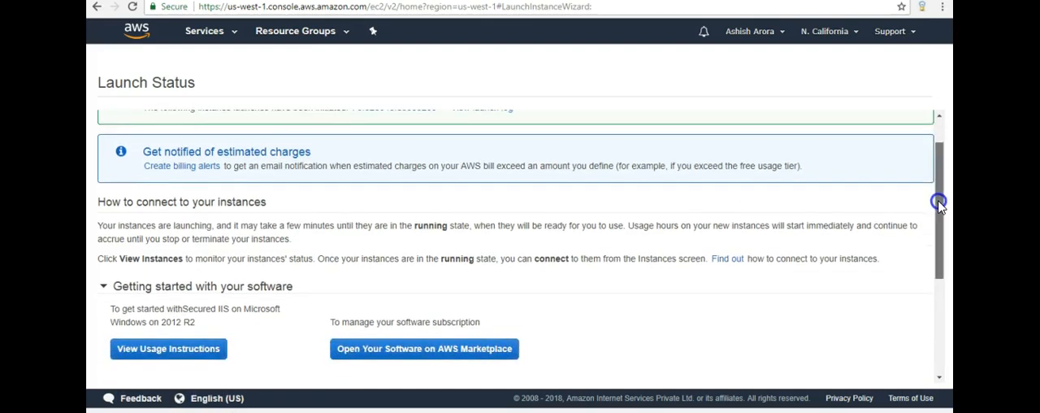
pyautogui.scroll(-3)
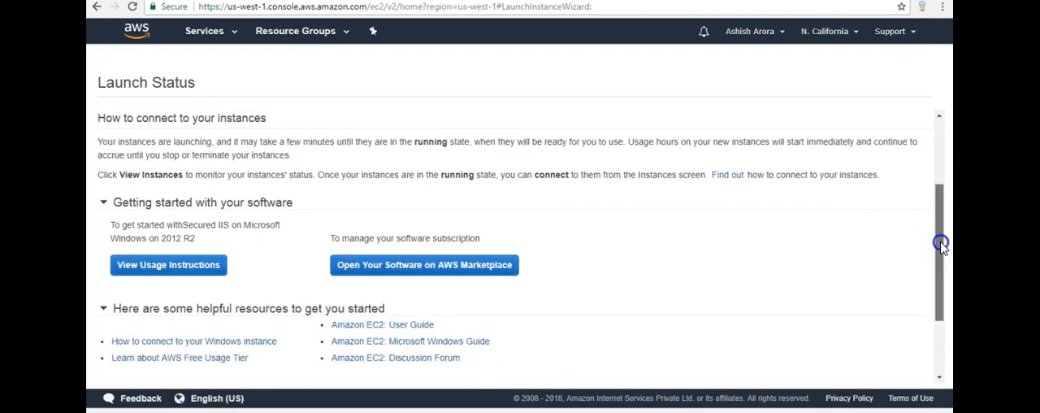
pyautogui.scroll(-3)
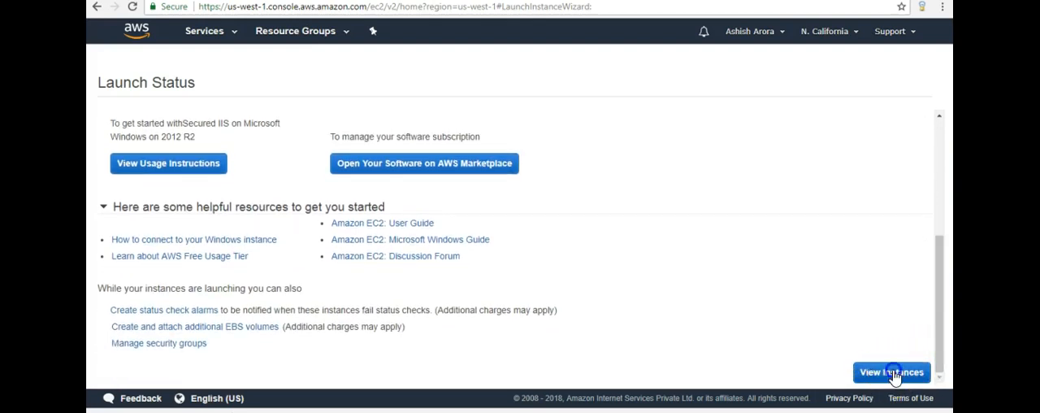
pyautogui.click(891, 371)
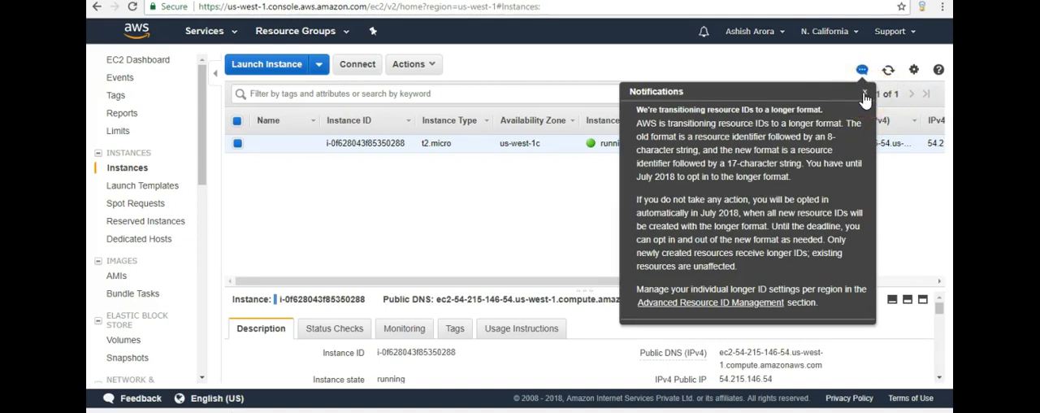
pyautogui.click(865, 92)
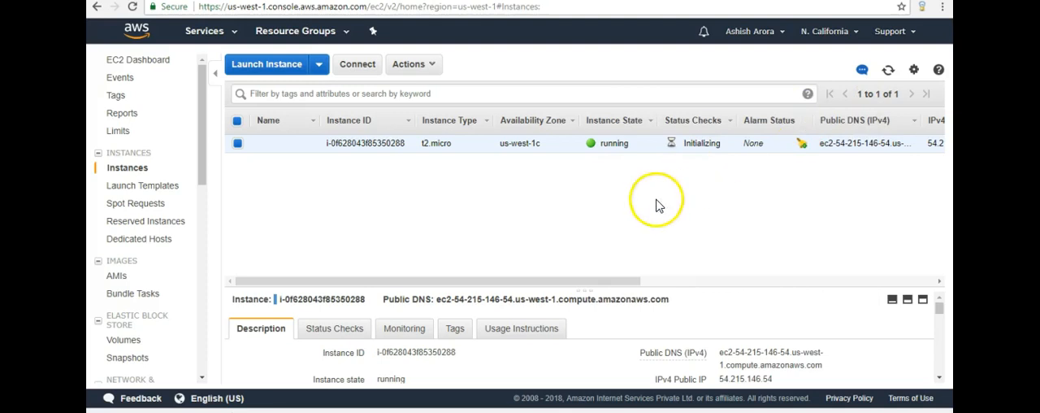
pyautogui.moveTo(705, 148)
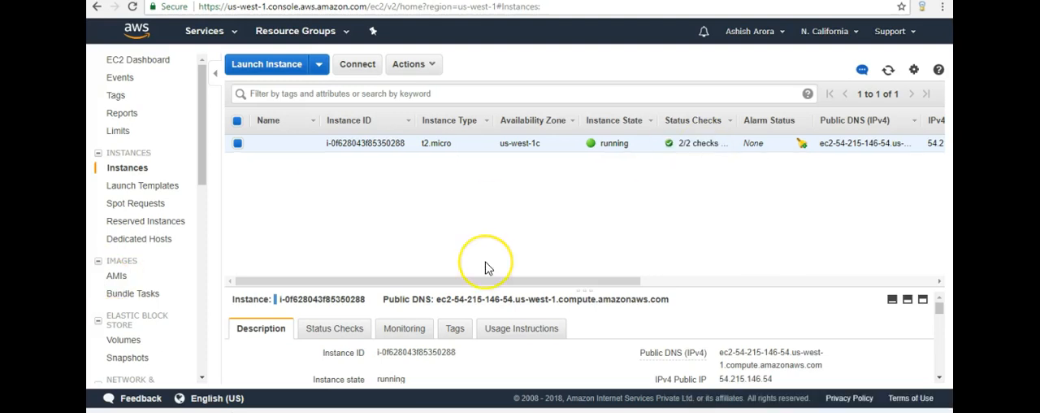
pyautogui.moveTo(486, 268)
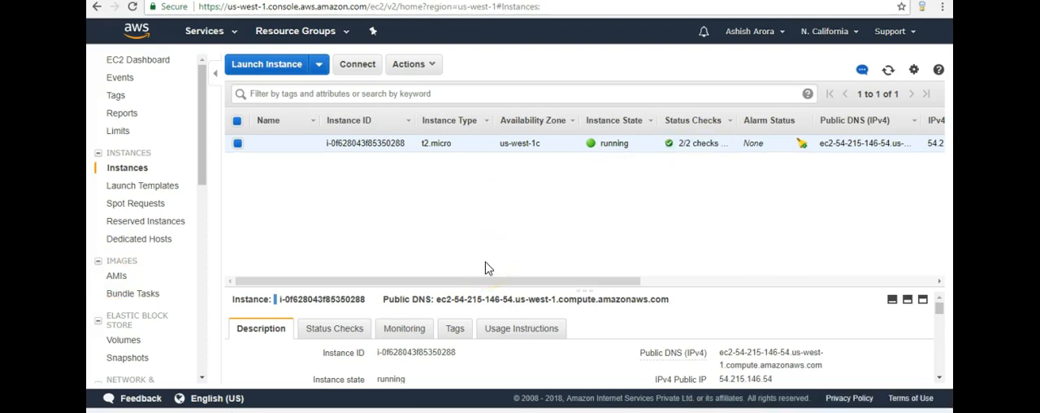
pyautogui.moveTo(550, 233)
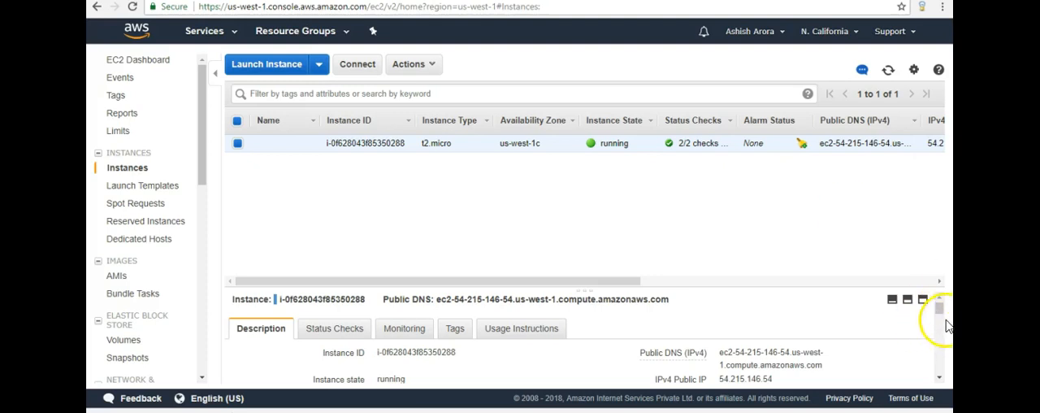
# Start a Remote Desktop connection to the instance's public IP 54.215.146.54.
pyautogui.scroll(-3)
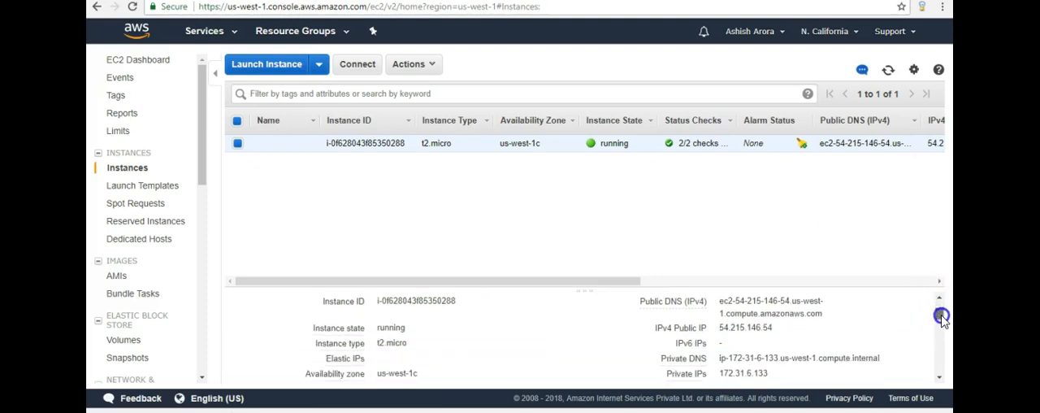
pyautogui.doubleClick(745, 327)
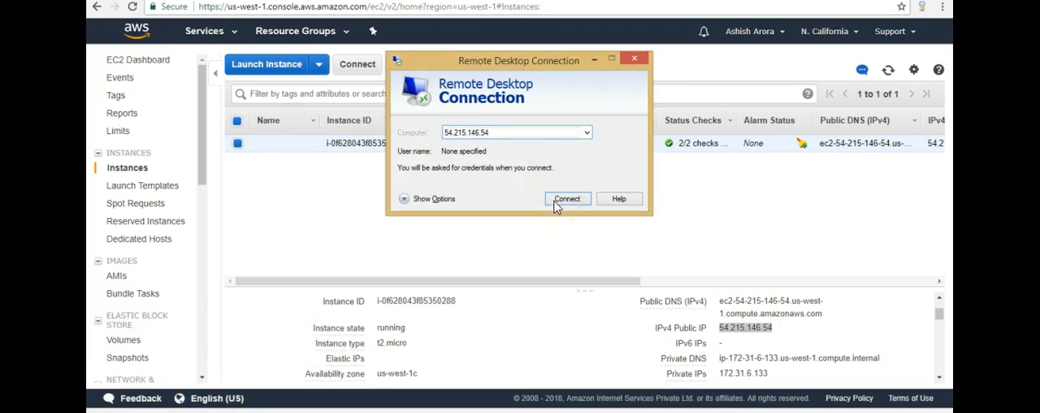
pyautogui.click(567, 198)
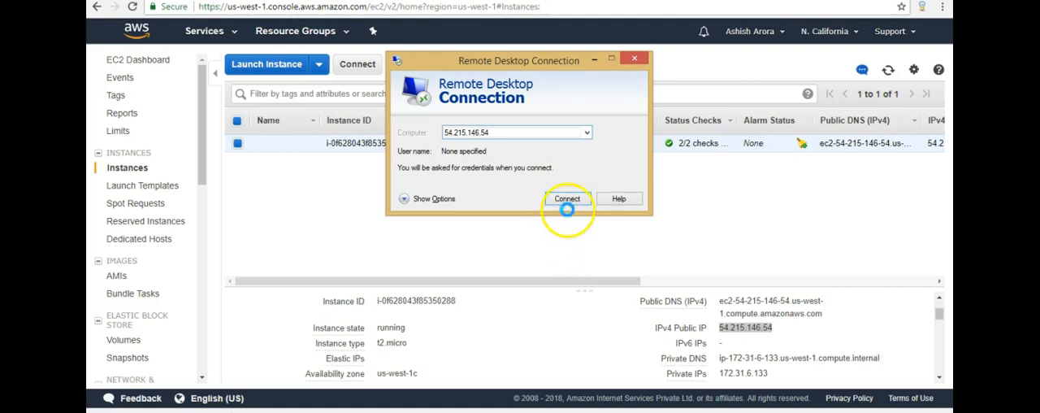
pyautogui.click(566, 199)
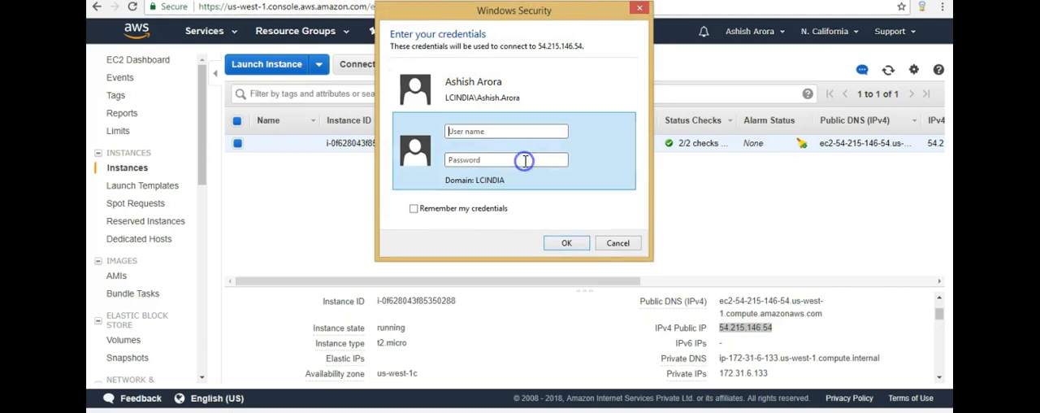
# Decrypt the Administrator password with the .pem key file and copy it.
pyautogui.click(507, 131)
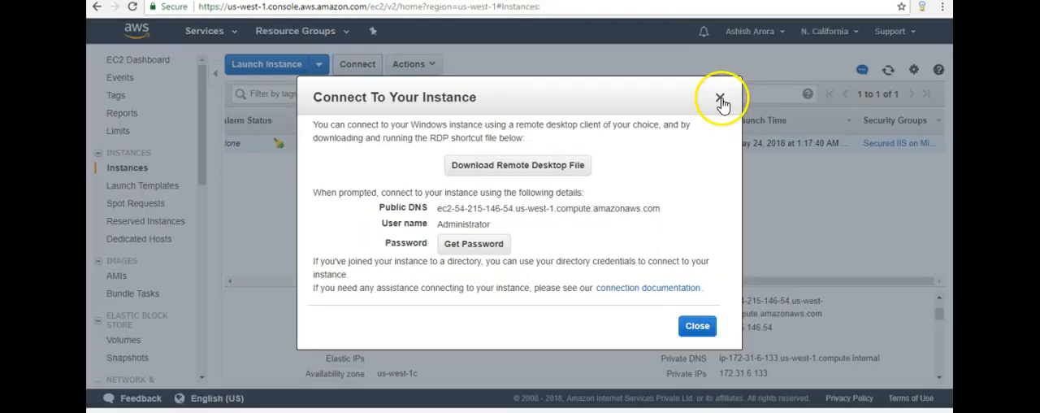
pyautogui.click(720, 96)
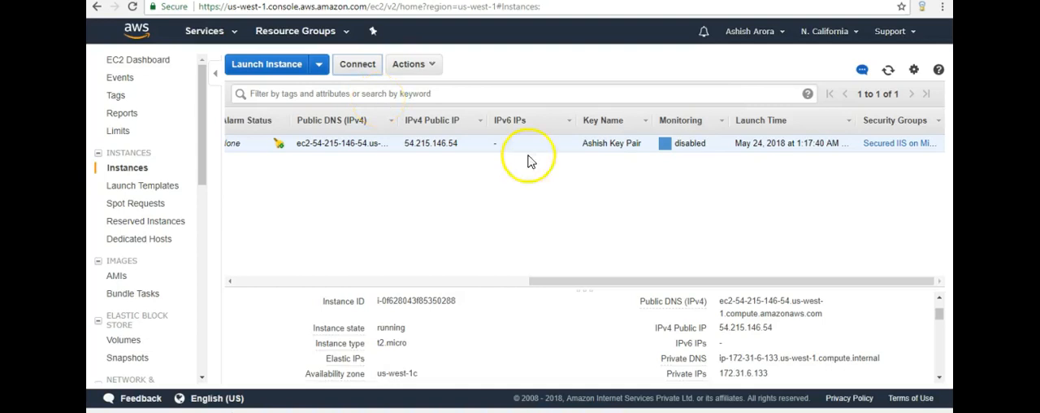
pyautogui.moveTo(368, 184)
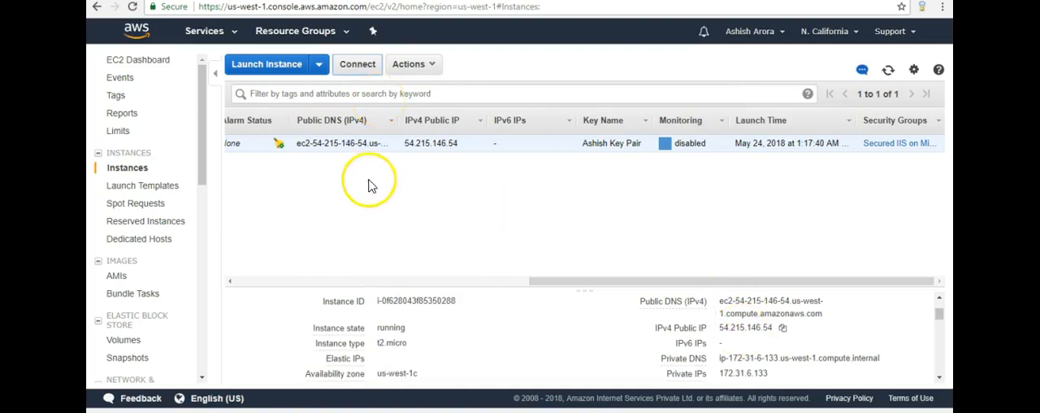
pyautogui.click(356, 63)
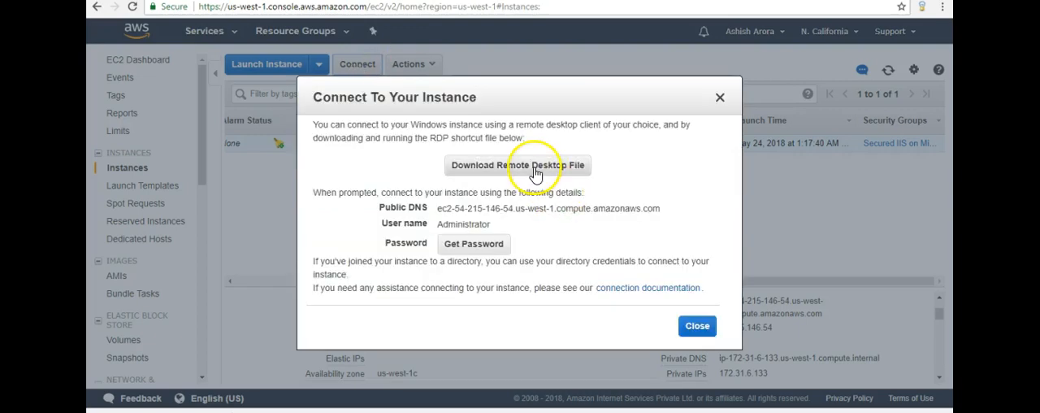
pyautogui.moveTo(535, 170)
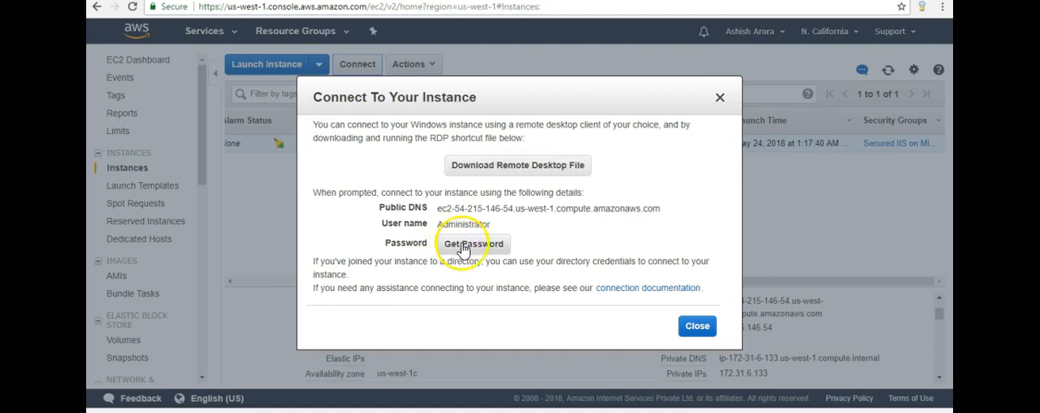
pyautogui.moveTo(474, 243)
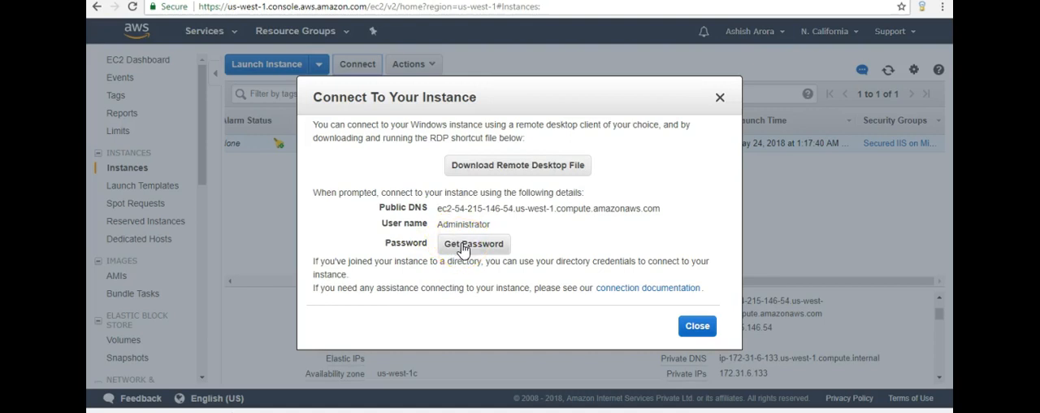
pyautogui.click(473, 244)
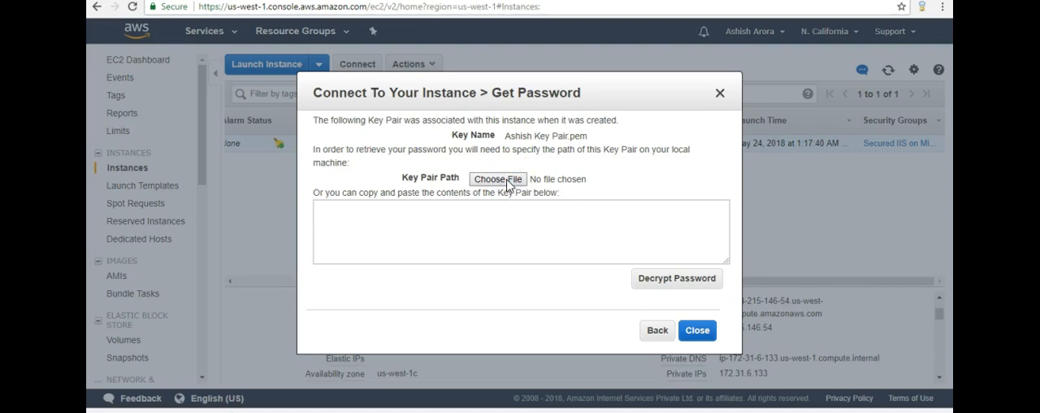
pyautogui.click(496, 179)
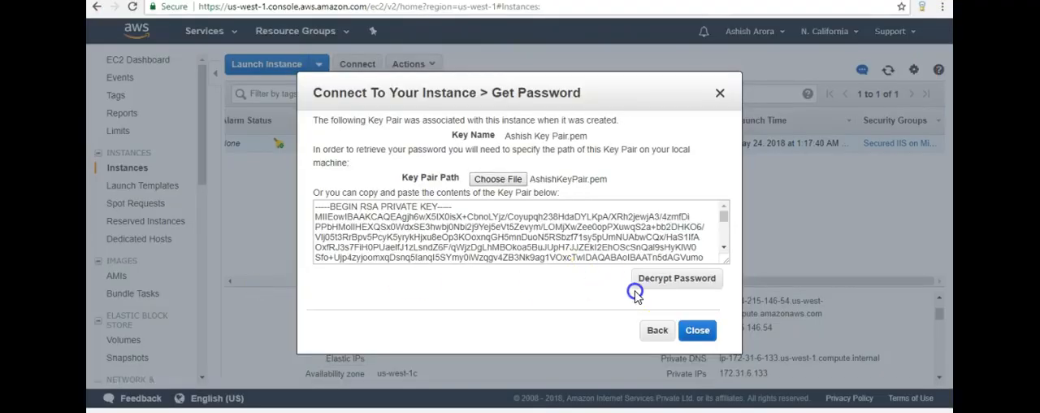
pyautogui.click(676, 278)
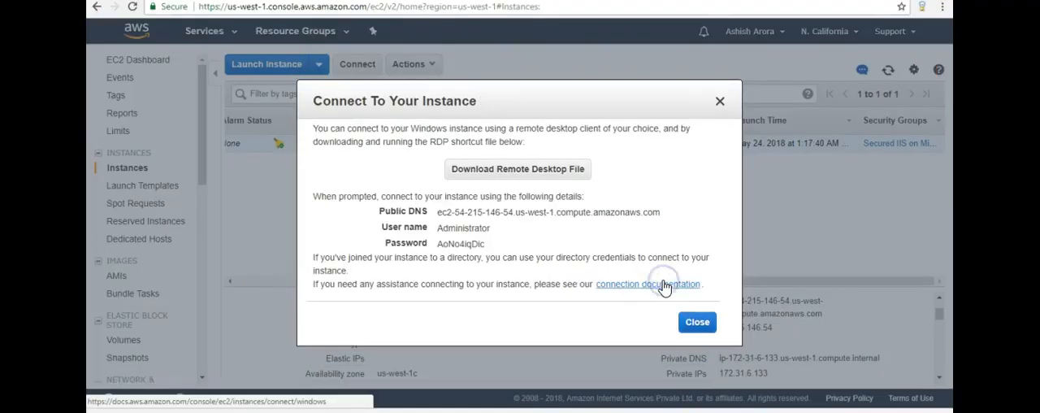
pyautogui.doubleClick(460, 243)
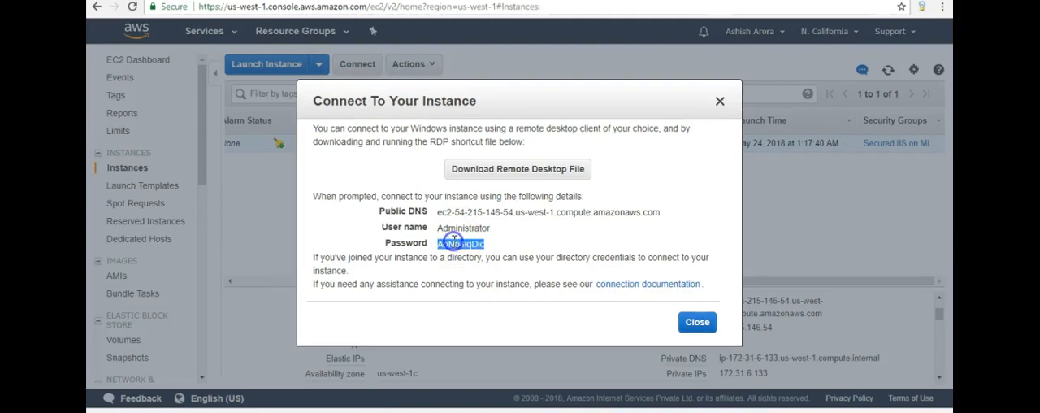
pyautogui.moveTo(740, 353)
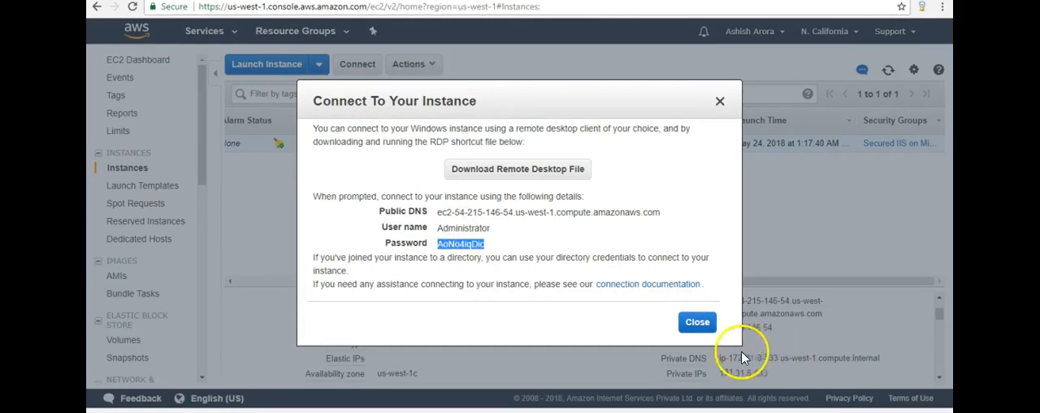
pyautogui.click(696, 321)
pyautogui.write('Adm')
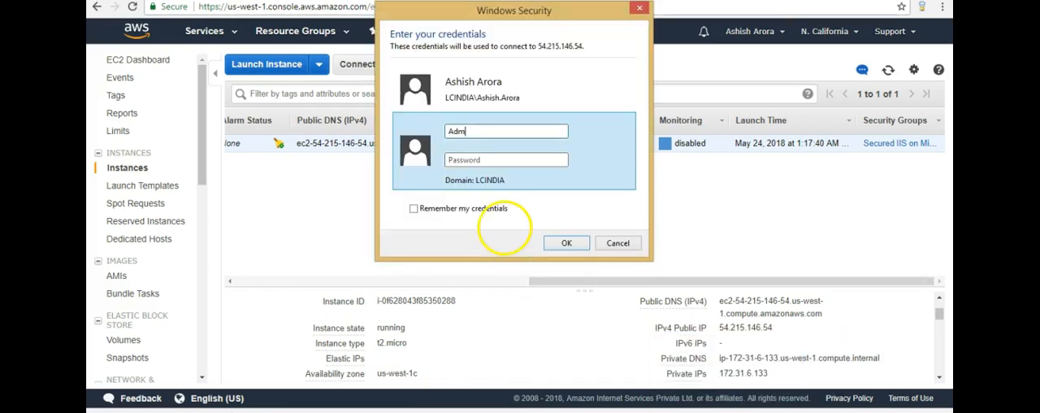
pyautogui.moveTo(504, 234)
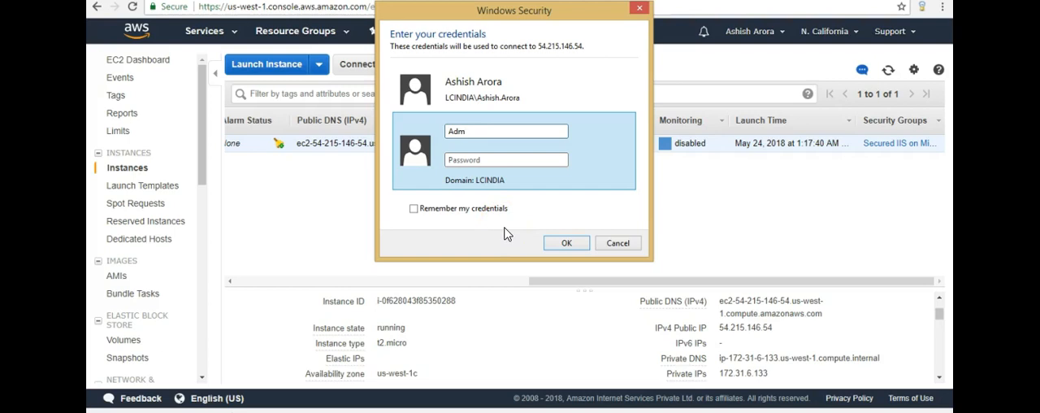
# Enter the Administrator credentials in Windows Security and accept the certificate errors.
pyautogui.write('inist')
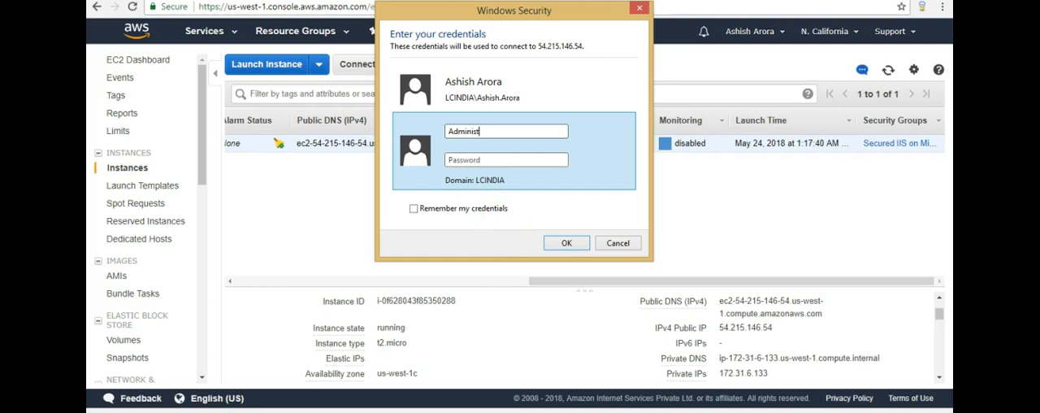
pyautogui.write('rator')
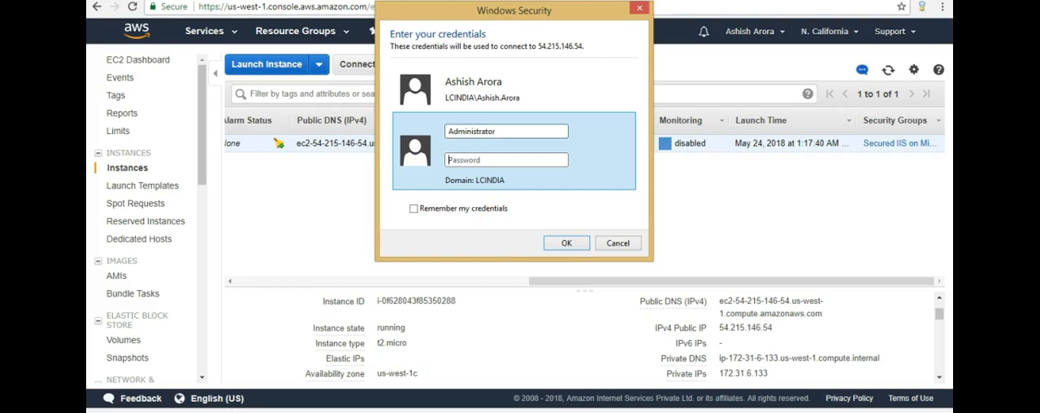
pyautogui.write('password')
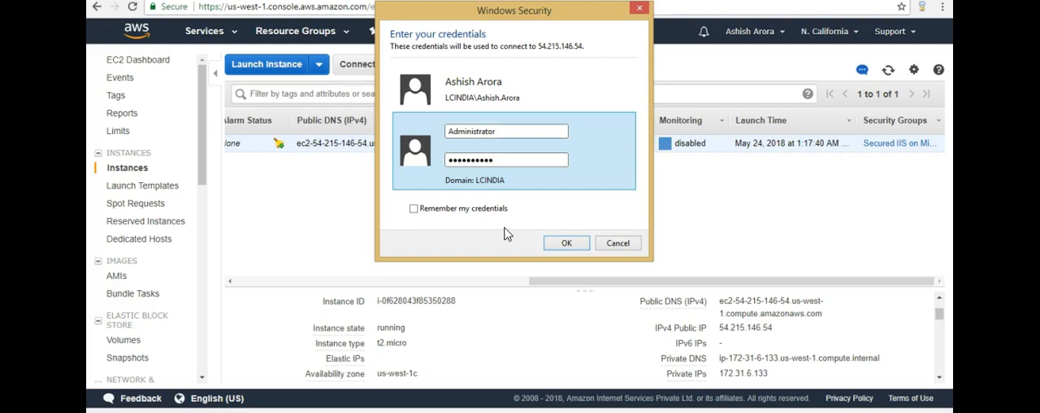
pyautogui.click(566, 242)
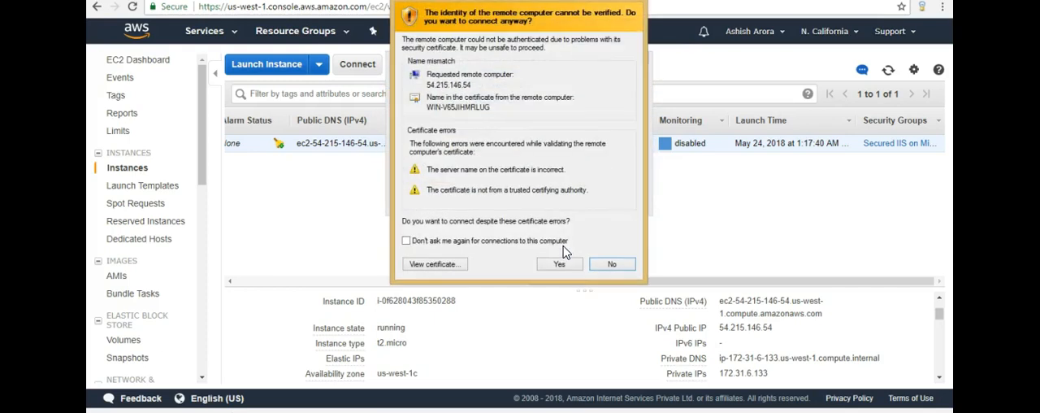
pyautogui.click(559, 263)
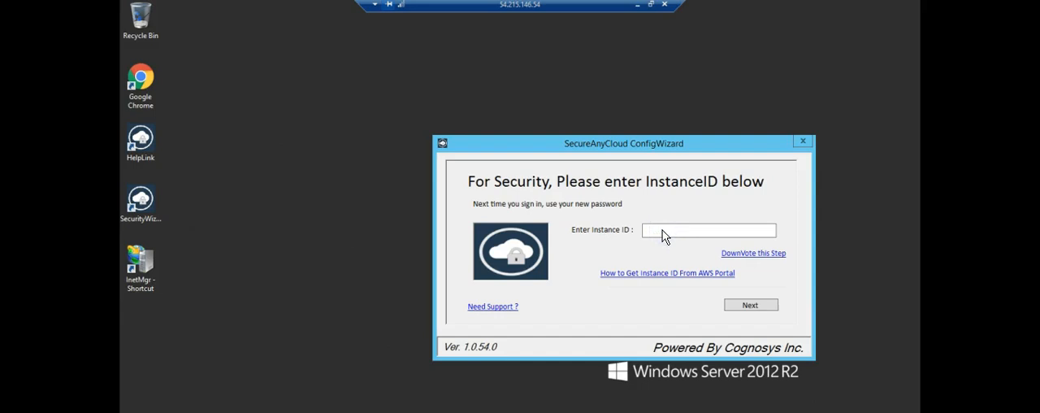
pyautogui.moveTo(307, 195)
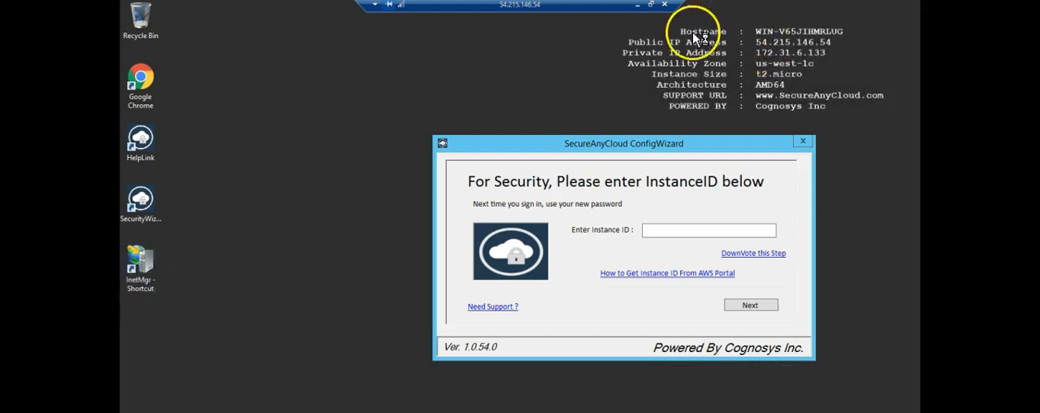
pyautogui.moveTo(638, 37)
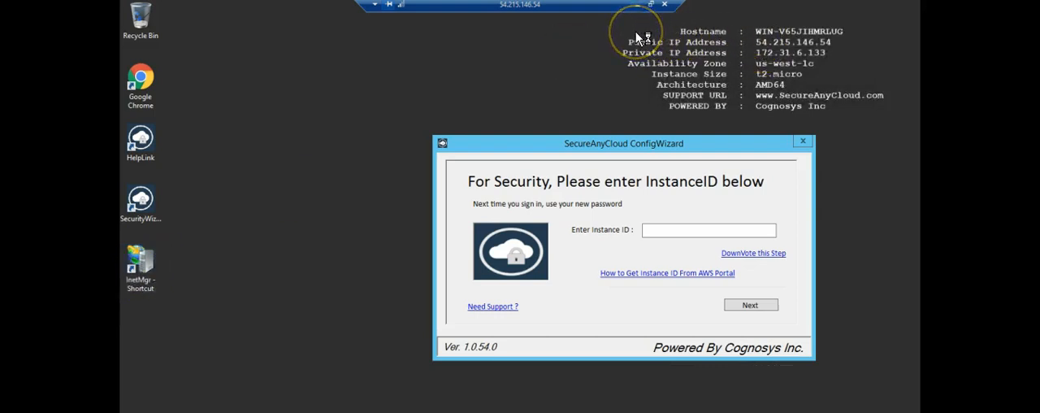
# Let the Windows Server 2012 R2 desktop load with the instance details overlay.
pyautogui.click(709, 229)
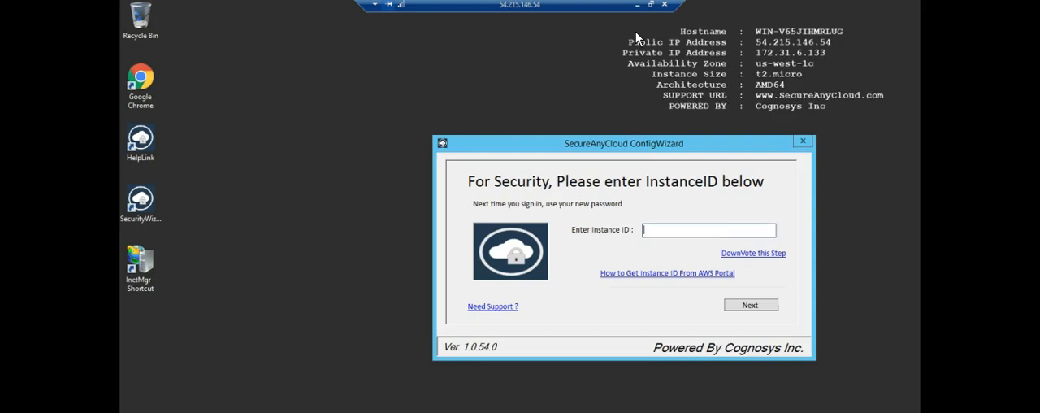
pyautogui.moveTo(333, 145)
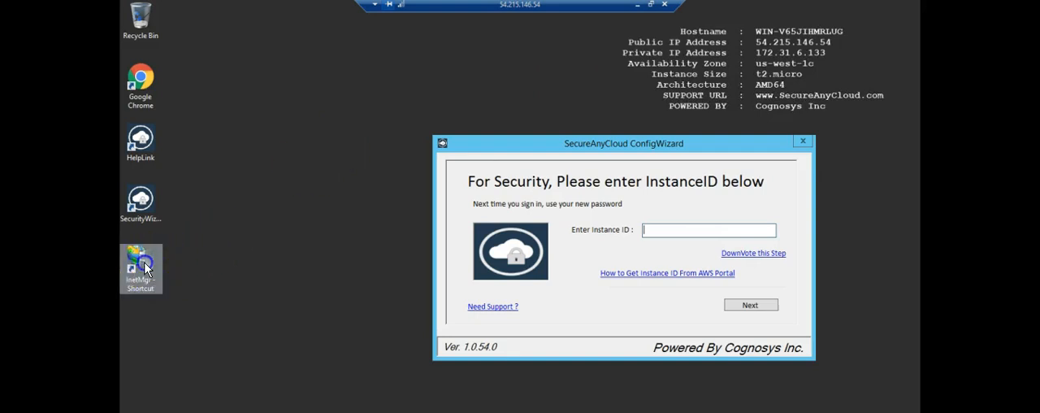
pyautogui.moveTo(314, 218)
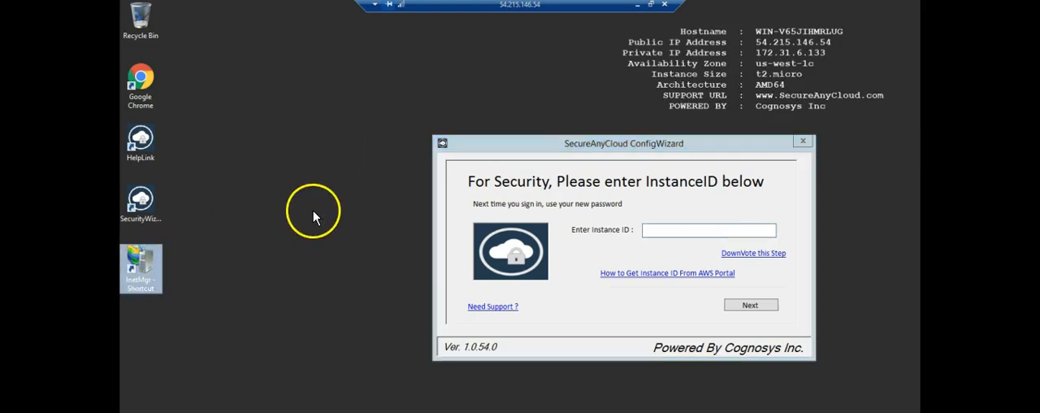
# Launch IIS Manager from the InetMgr desktop shortcut.
pyautogui.doubleClick(140, 268)
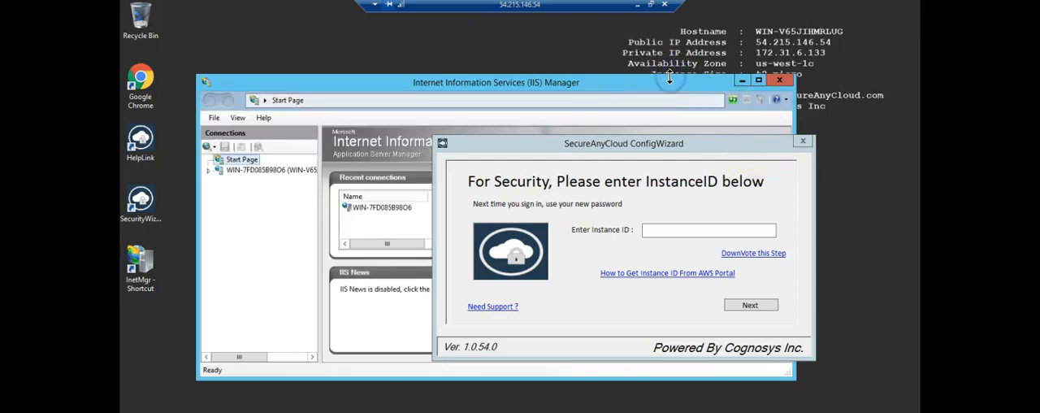
pyautogui.moveTo(420, 142)
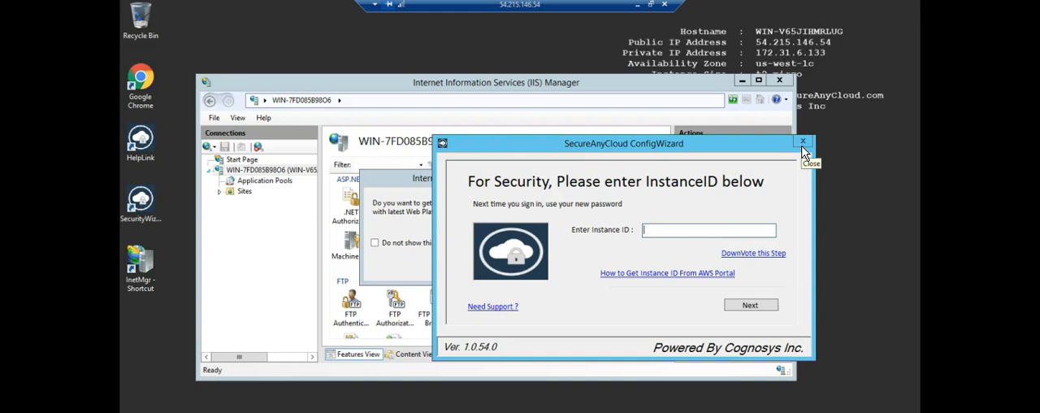
pyautogui.moveTo(804, 162)
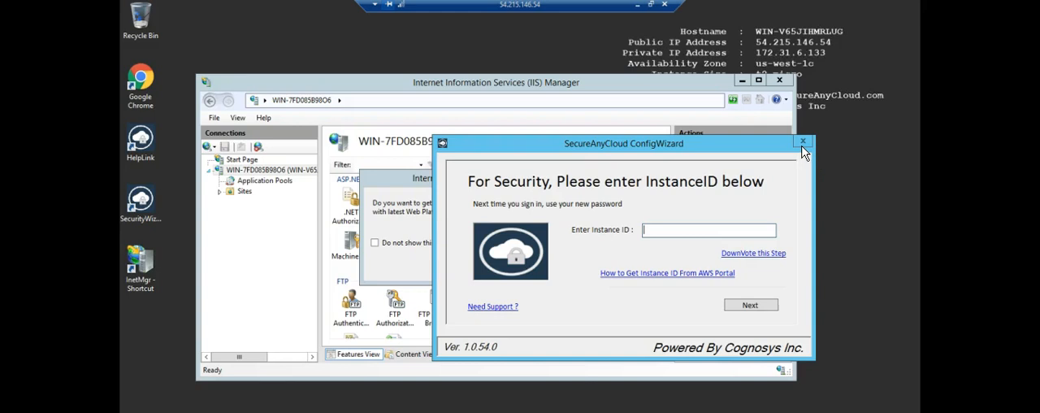